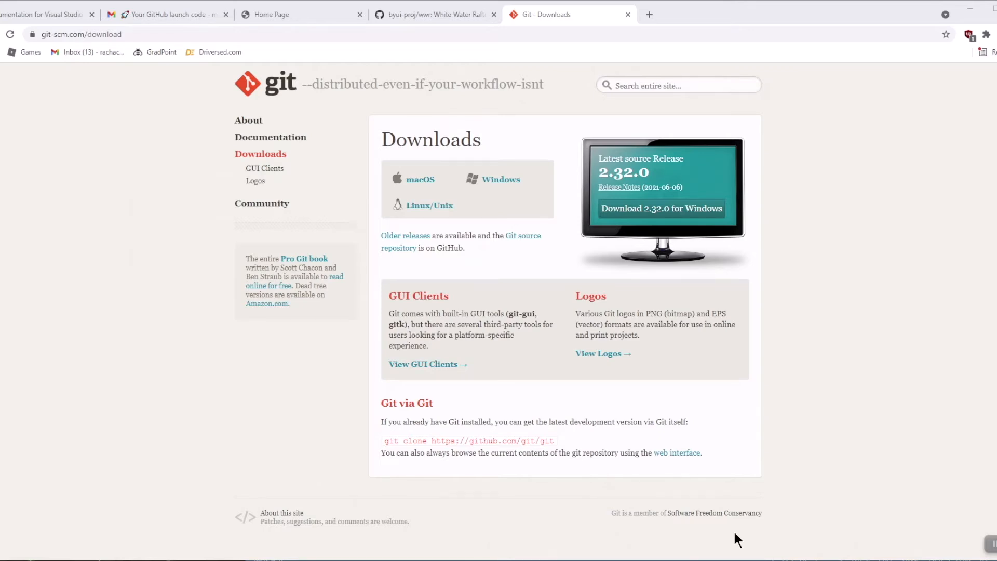
mouse_move(694, 540)
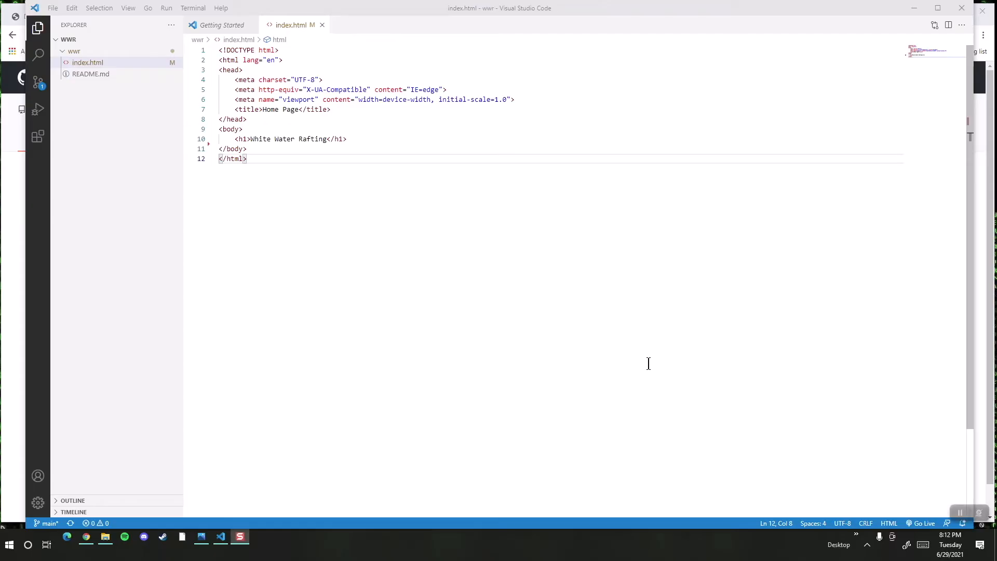
mouse_move(386, 369)
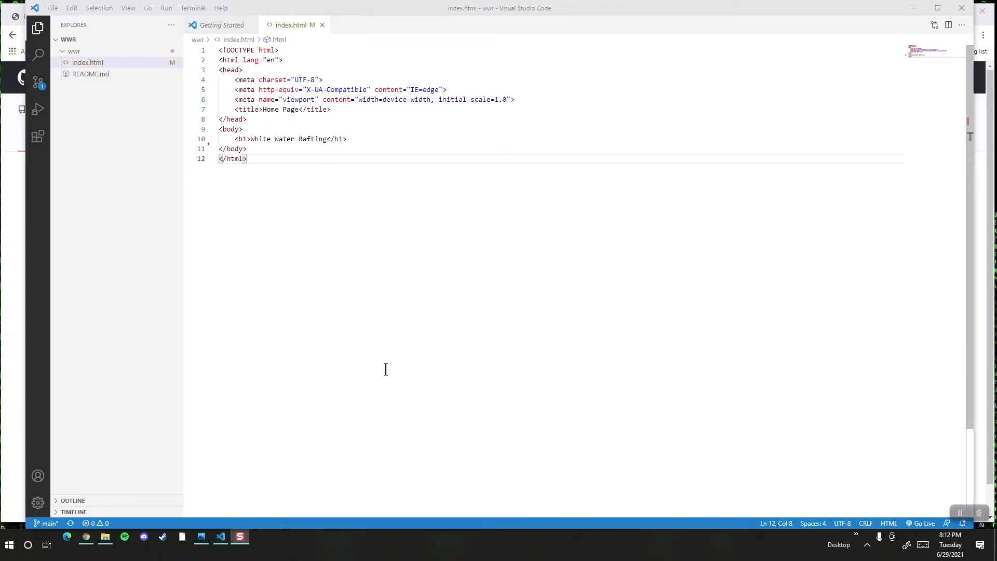
Run the Git: Clone command from the Command Palette by searching 'git clone'.
click(128, 8)
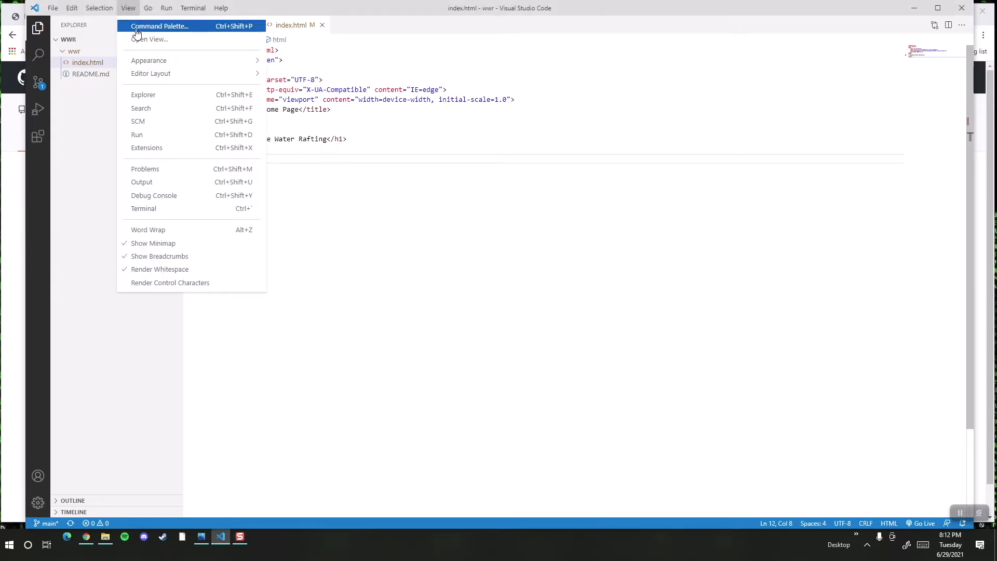
click(161, 26)
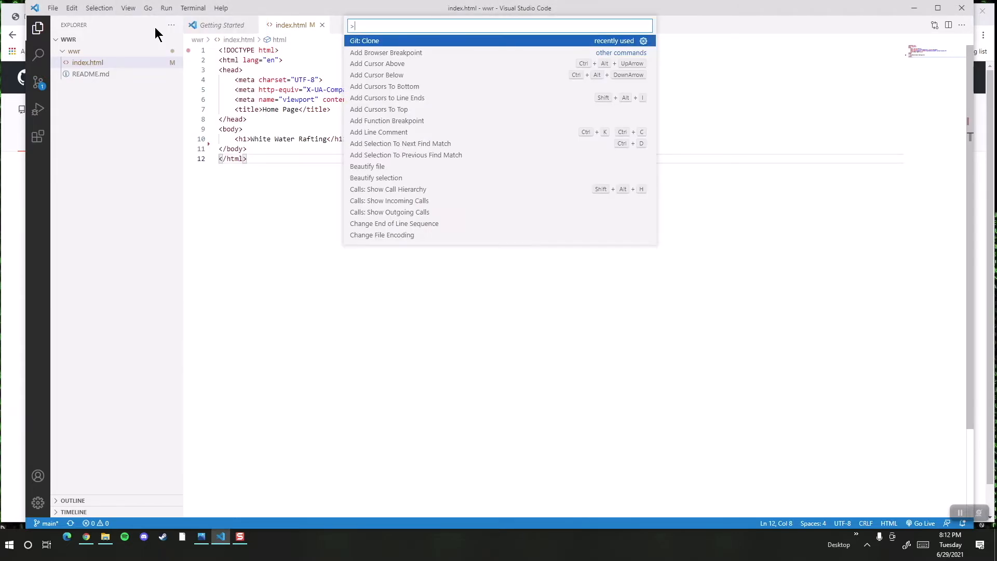
mouse_move(384, 40)
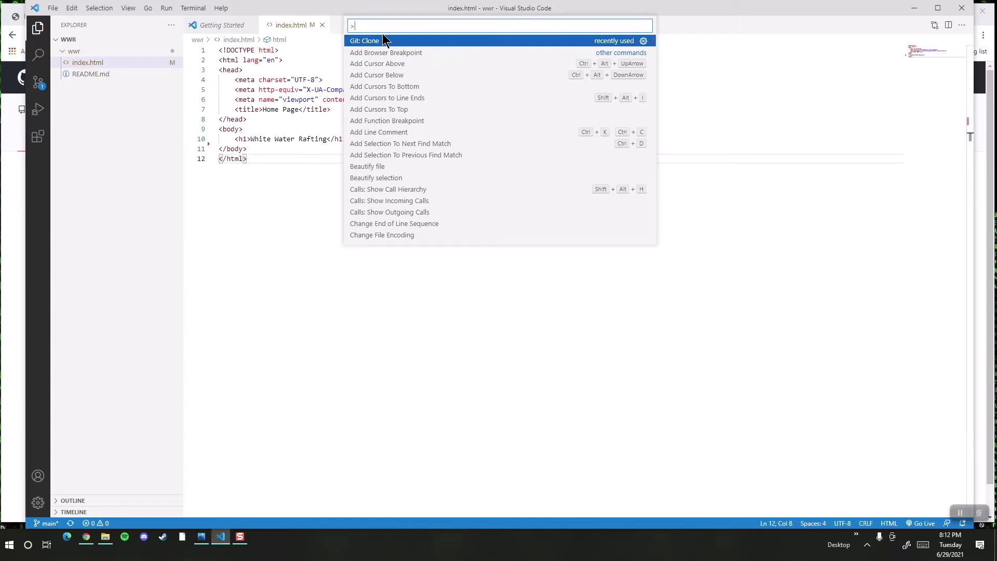
text(git clo)
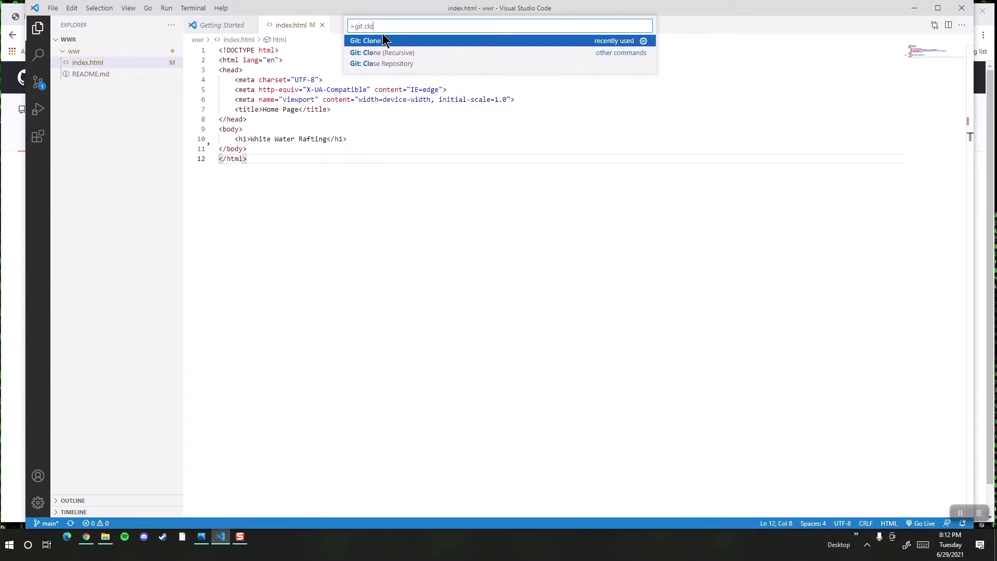
text(ne)
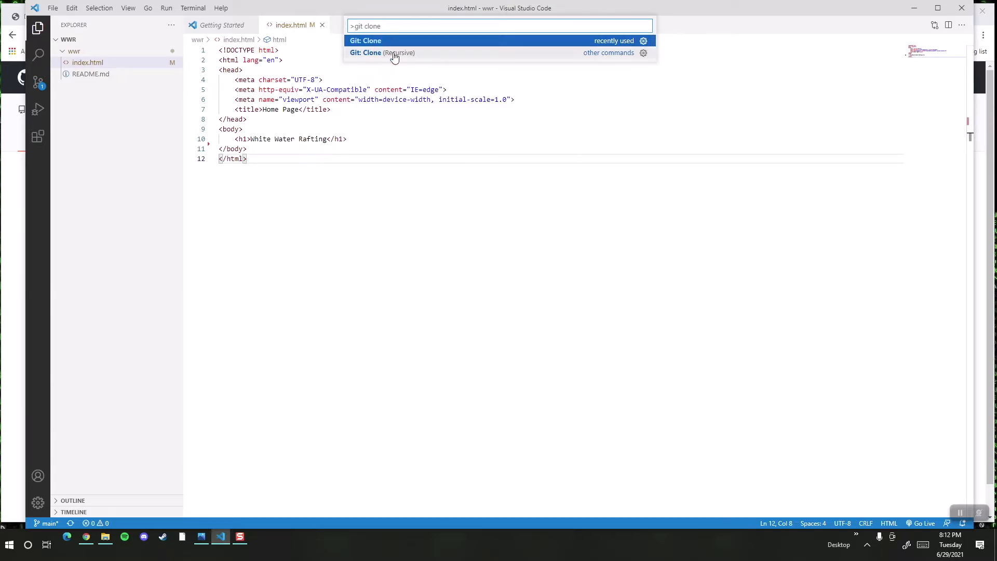
mouse_move(459, 82)
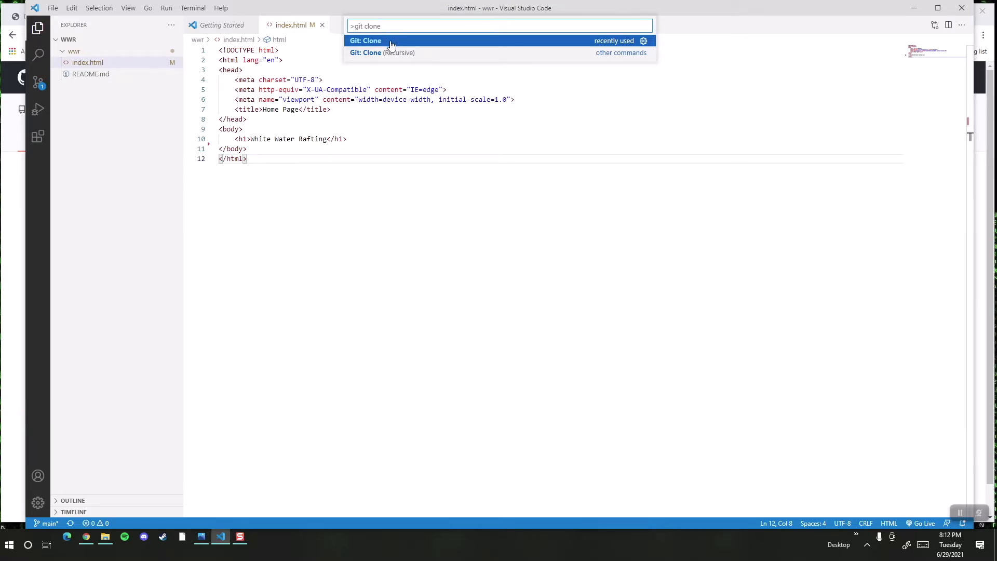
mouse_move(398, 43)
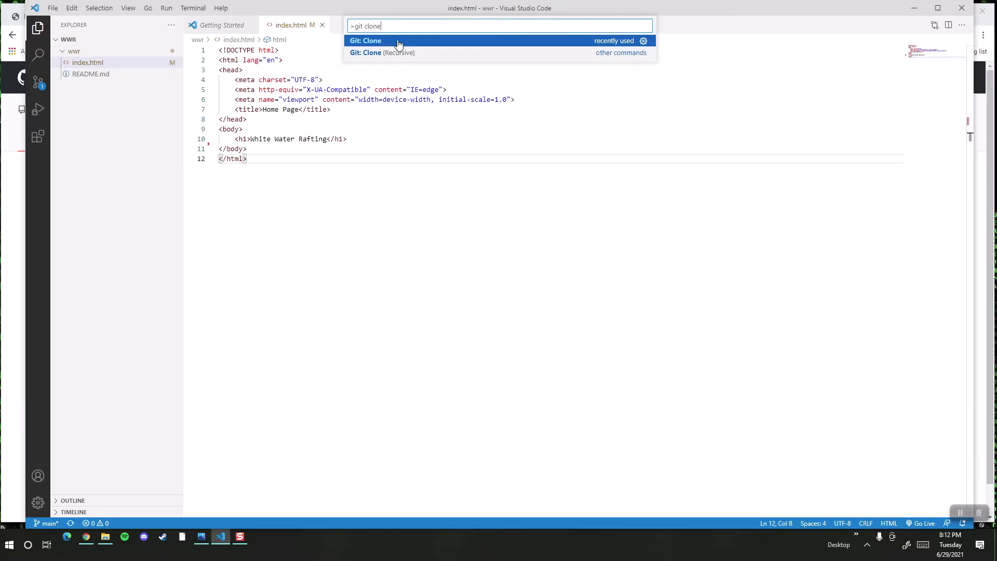
click(365, 41)
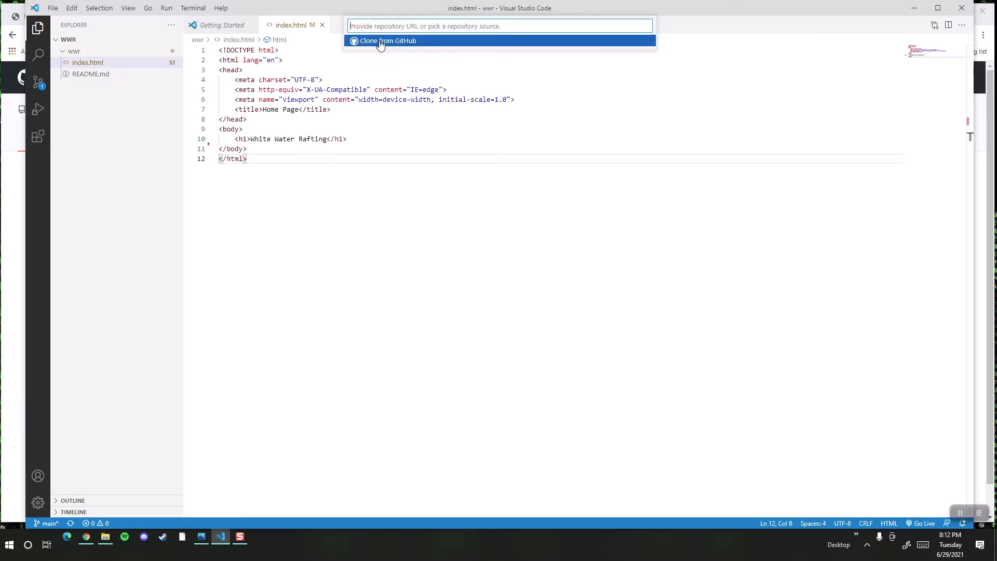
Switch to the GitHub wwr page and reveal its HTTPS clone address under Code.
click(86, 537)
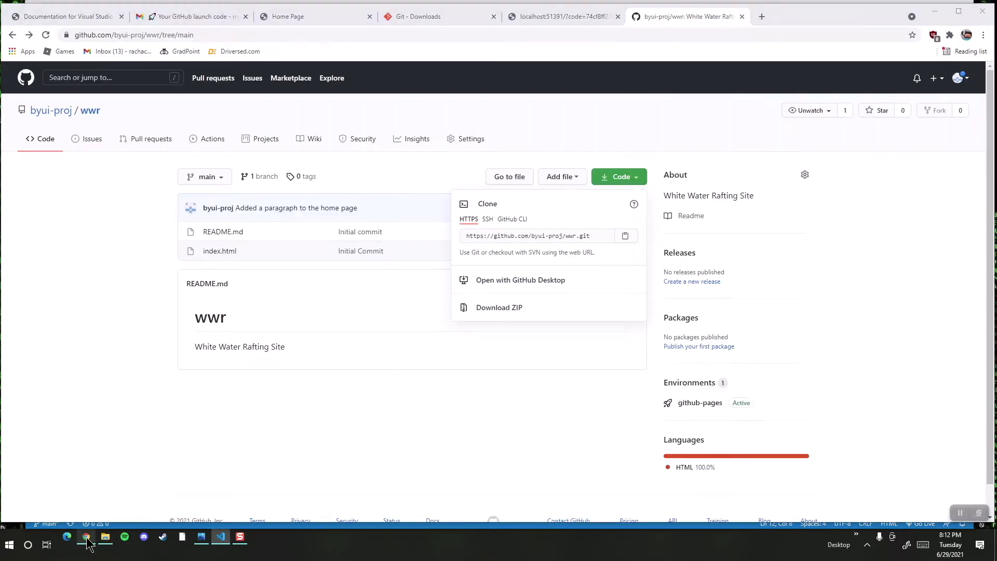
click(619, 177)
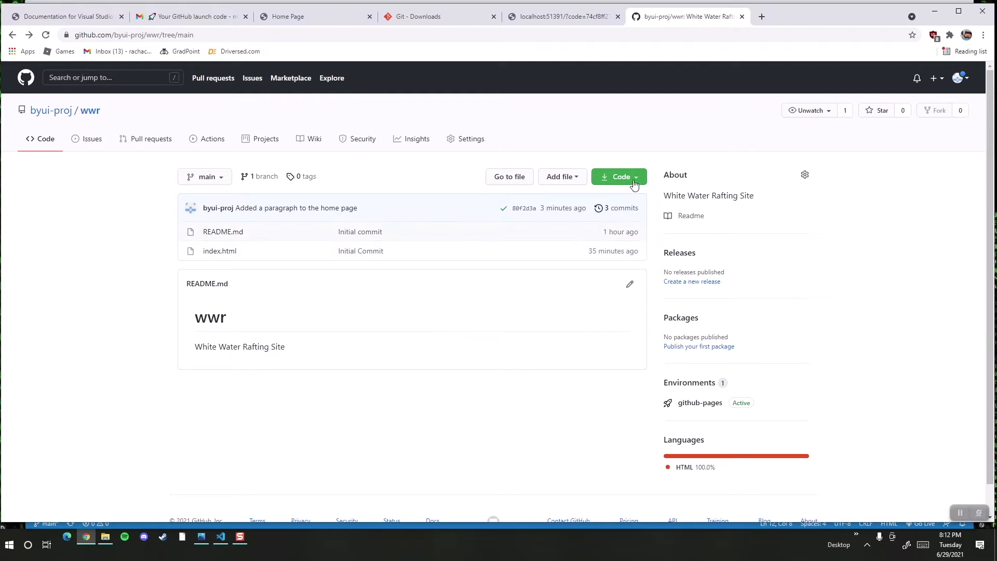
click(617, 176)
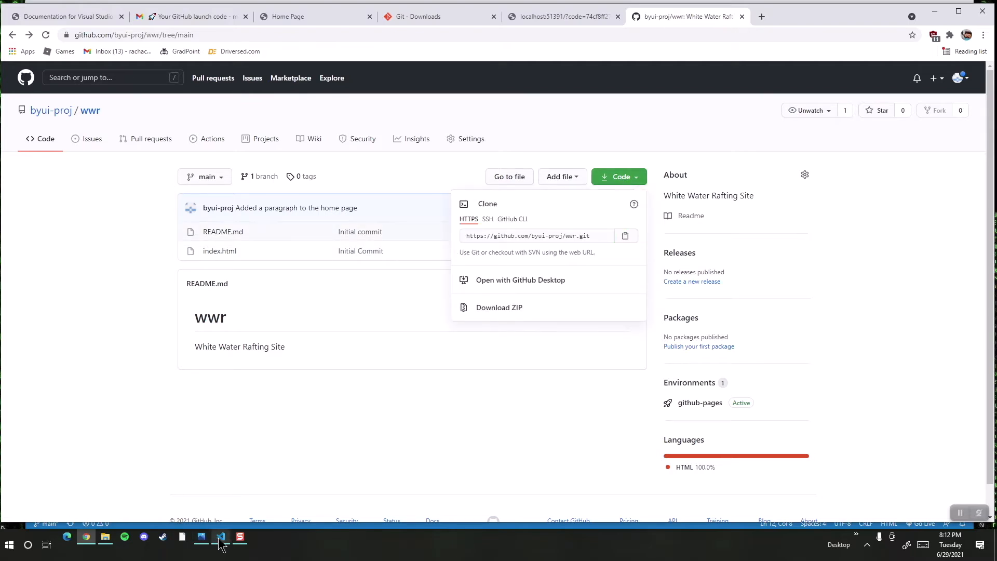
click(220, 535)
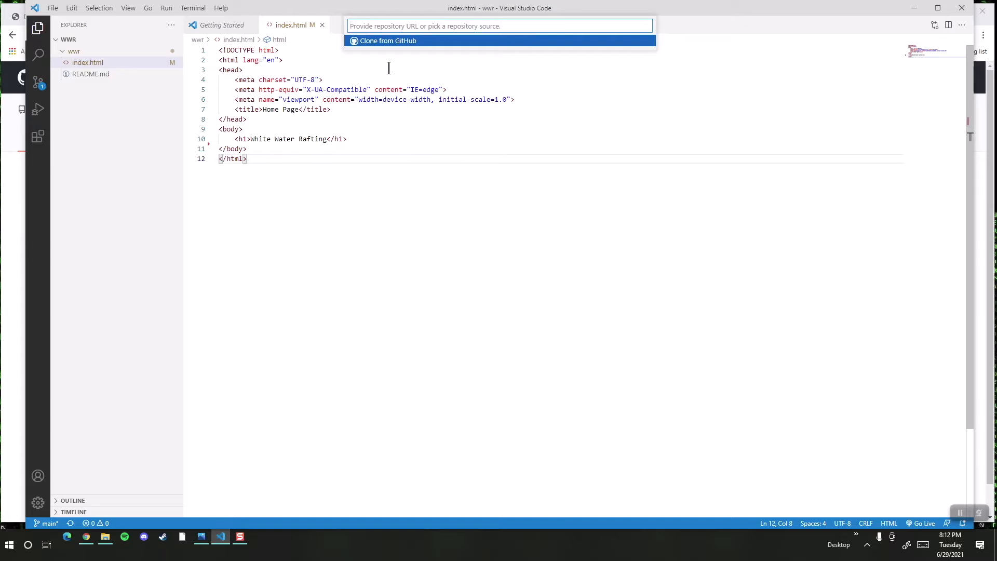
text(https://github.com/byui-proj/wwr.git)
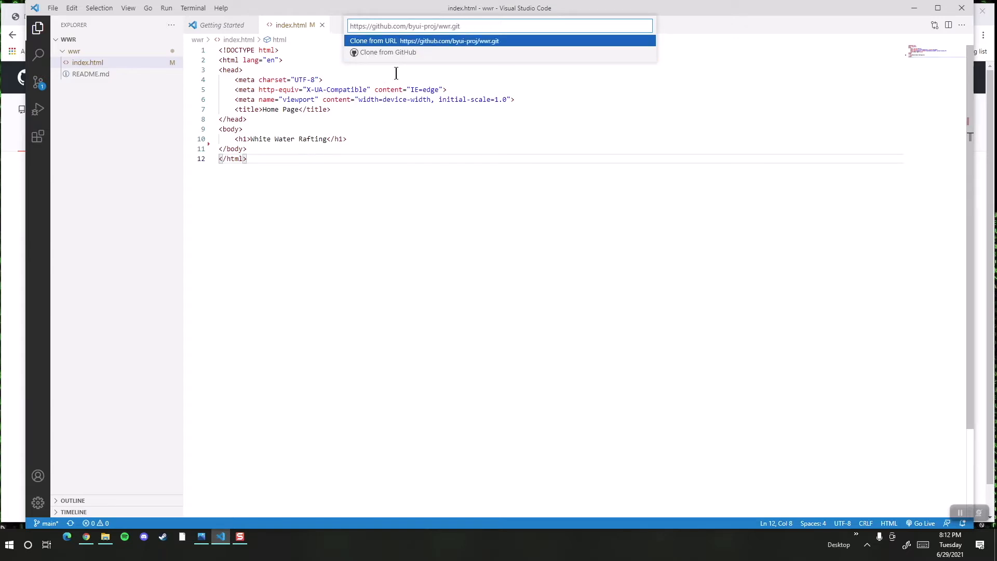
mouse_move(409, 47)
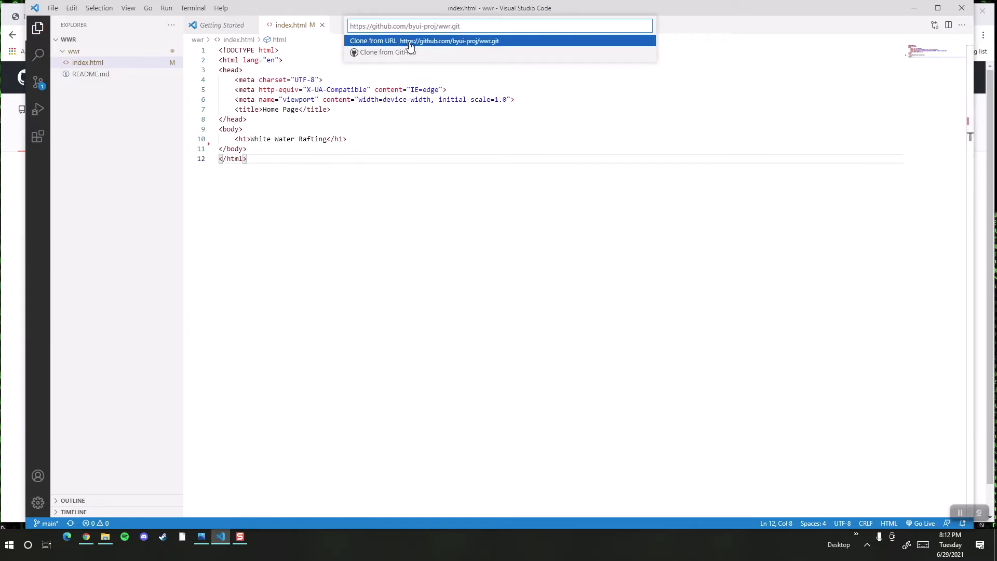
click(403, 40)
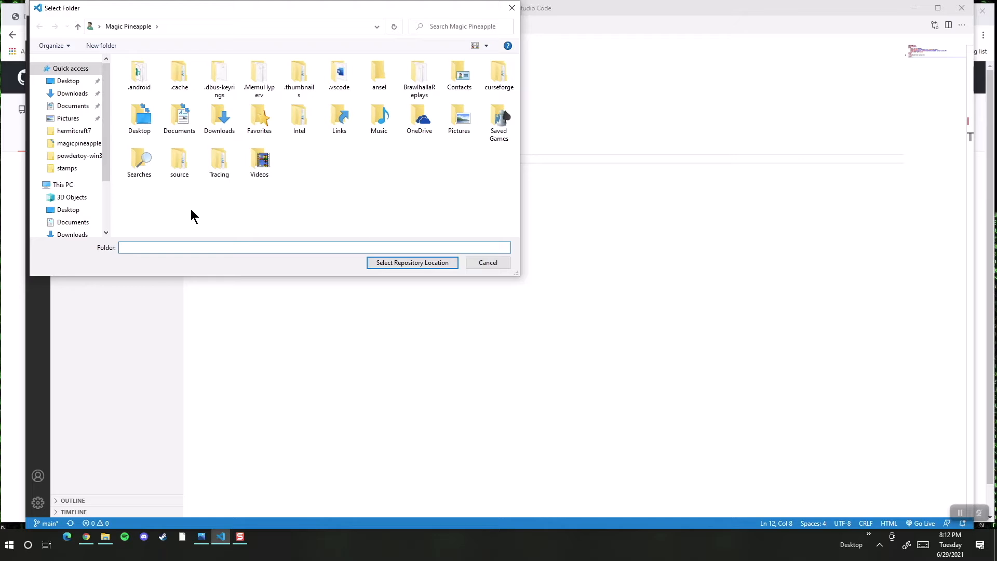
Choose Documents > wdd130 as the repository location for the clone.
click(73, 106)
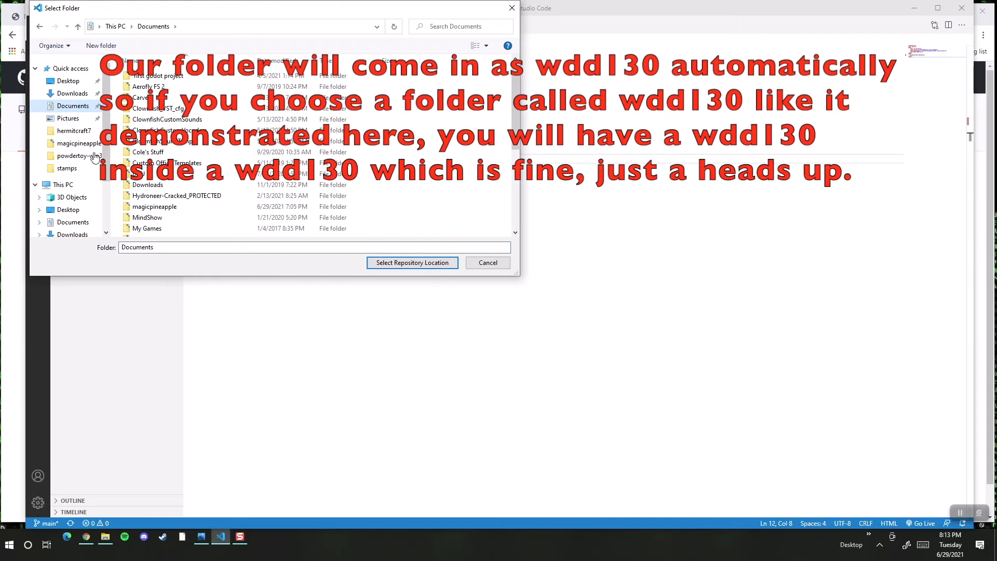
click(143, 220)
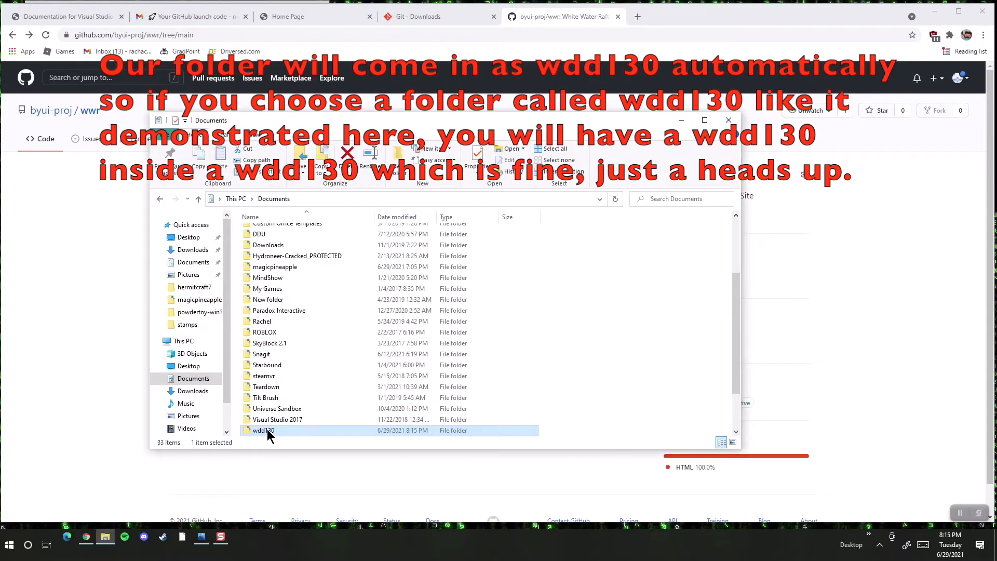
mouse_move(820, 480)
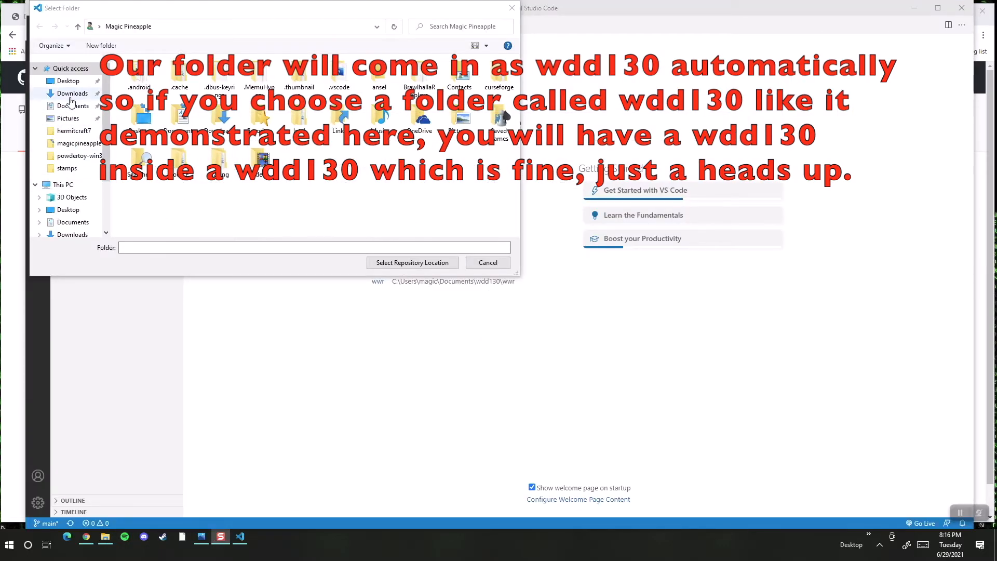
click(71, 106)
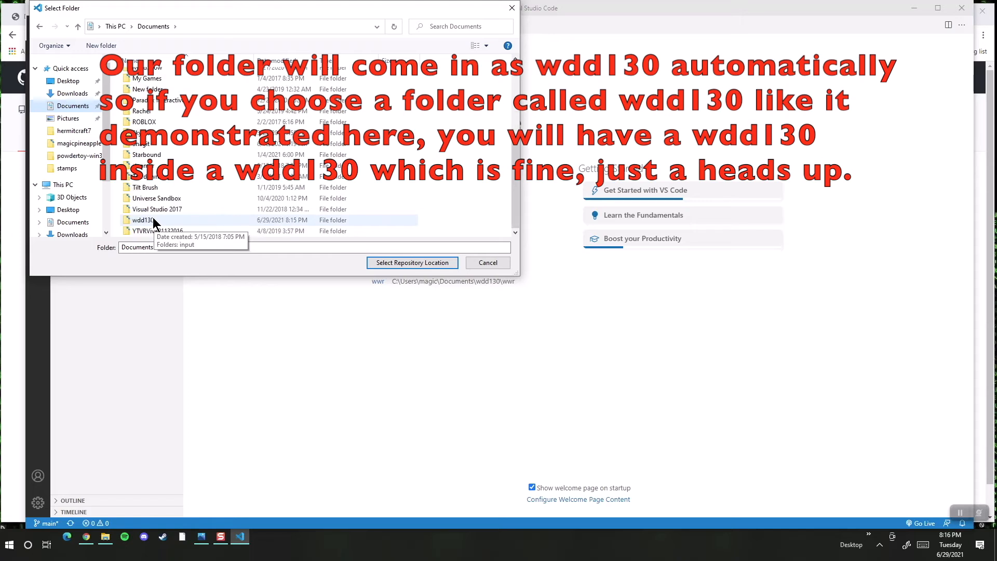
click(145, 220)
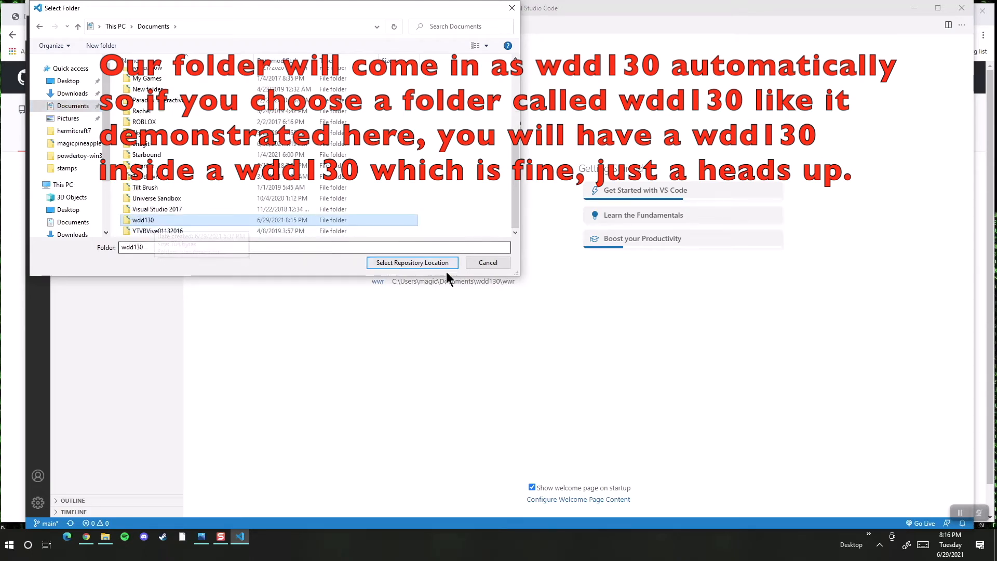
click(411, 262)
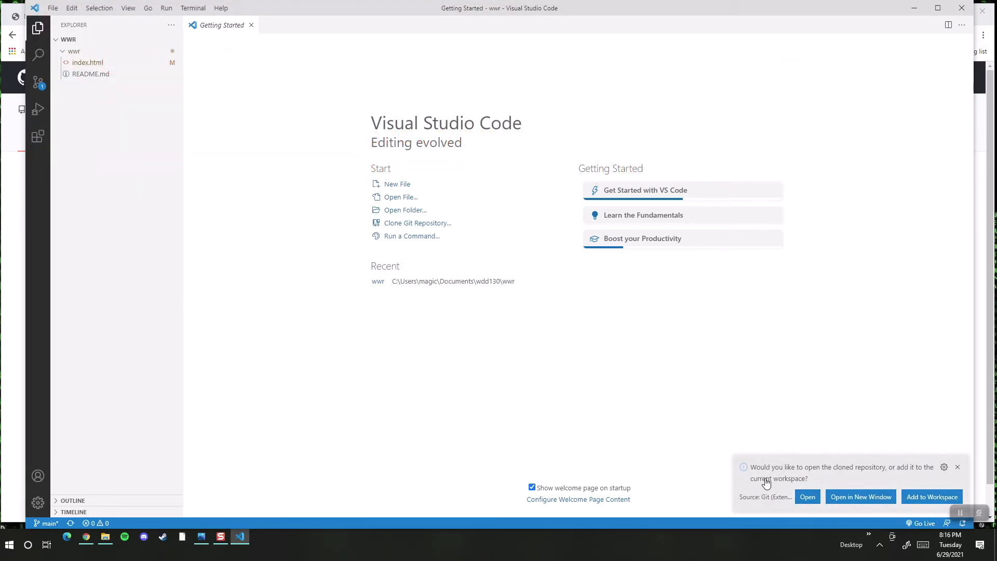
mouse_move(778, 481)
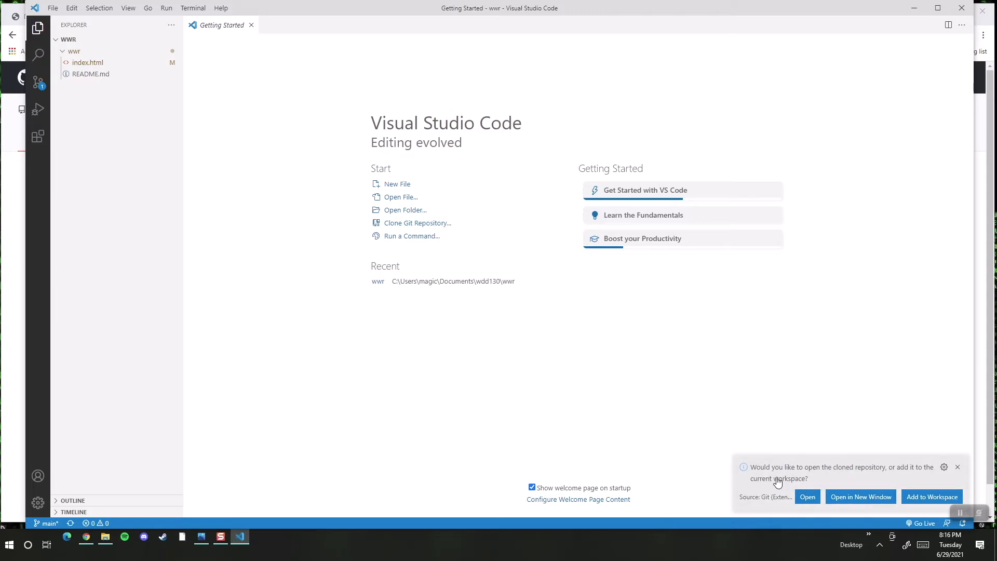
click(807, 496)
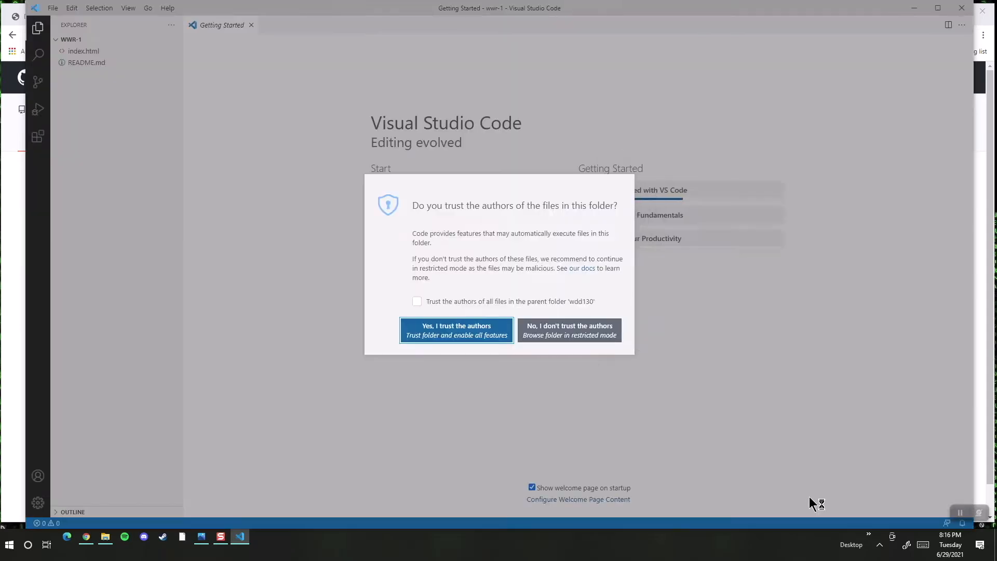
click(456, 330)
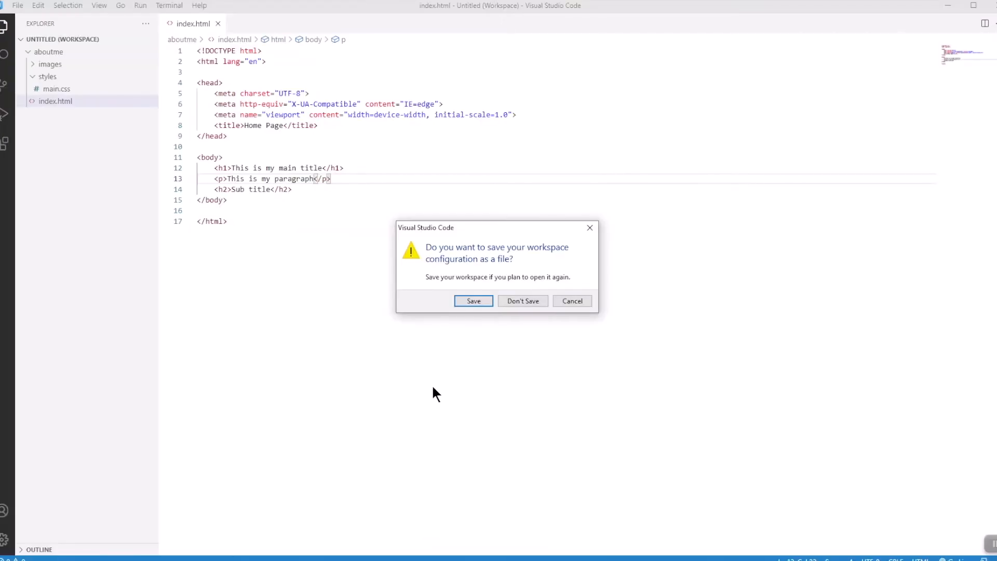
mouse_move(453, 259)
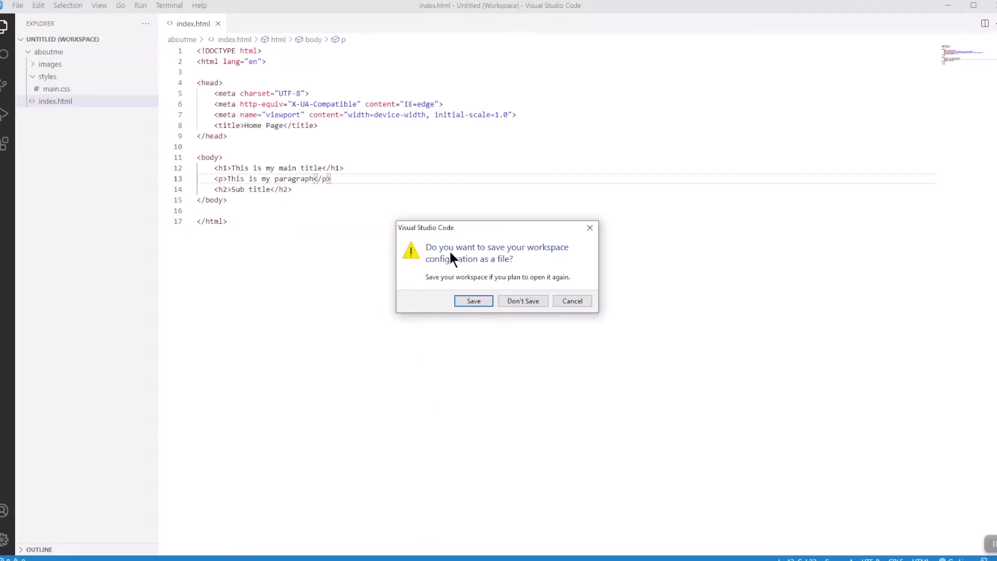
mouse_move(503, 264)
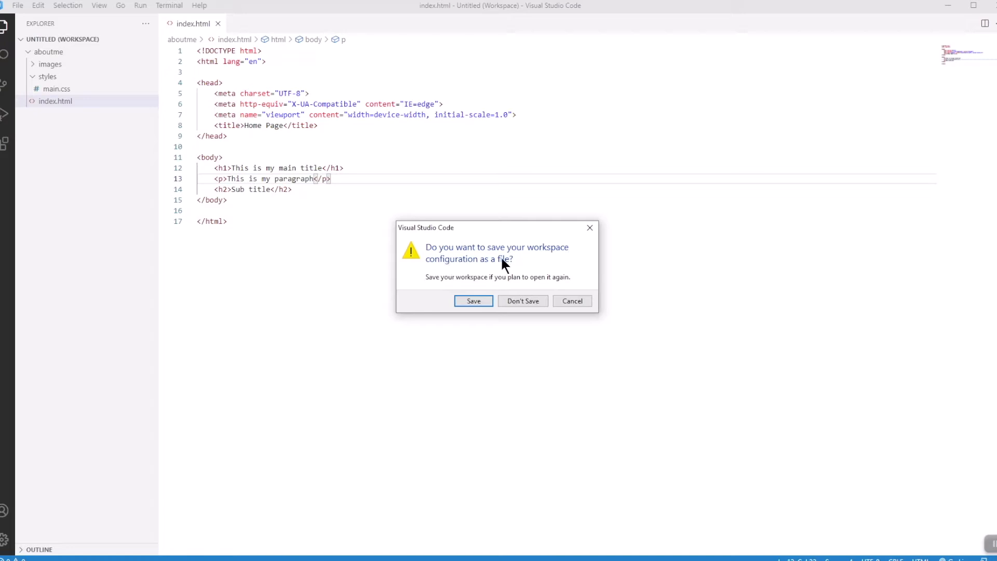
mouse_move(473, 301)
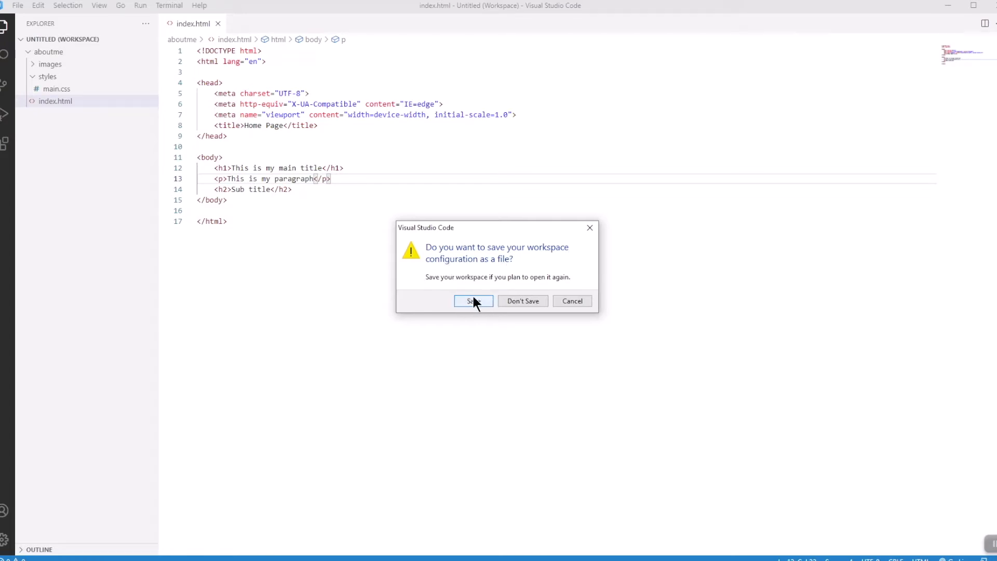
click(471, 301)
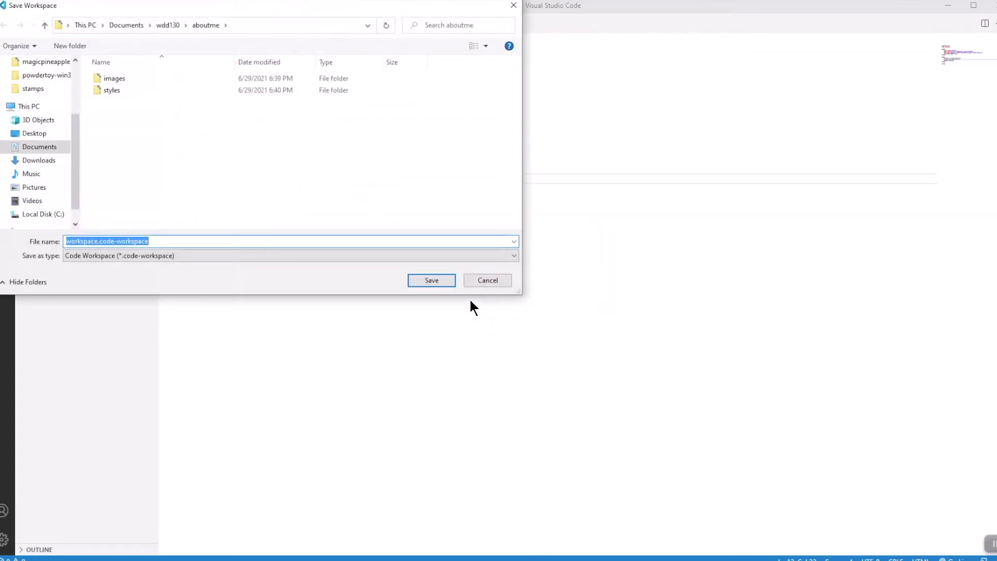
mouse_move(489, 286)
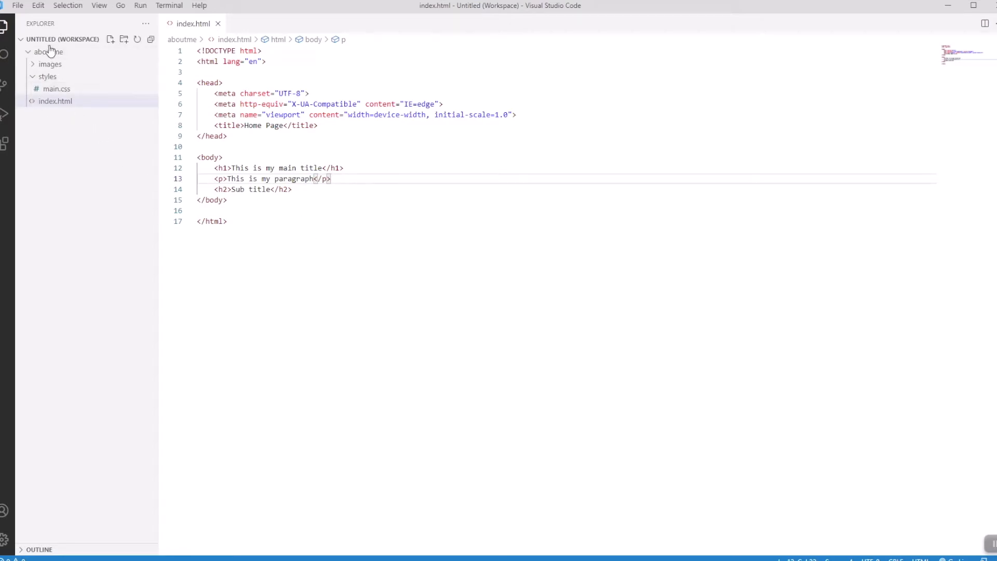
mouse_move(955, 405)
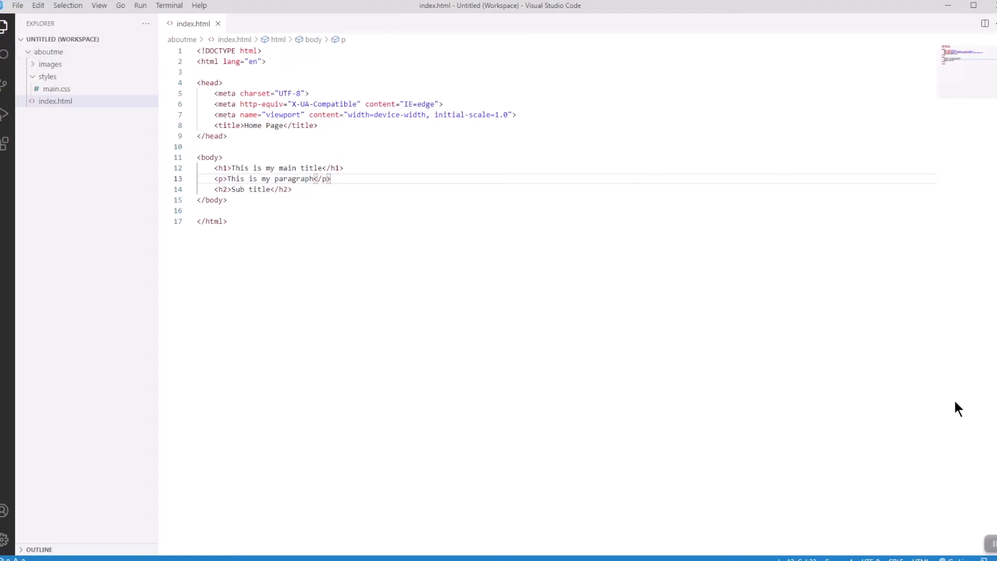
mouse_move(984, 496)
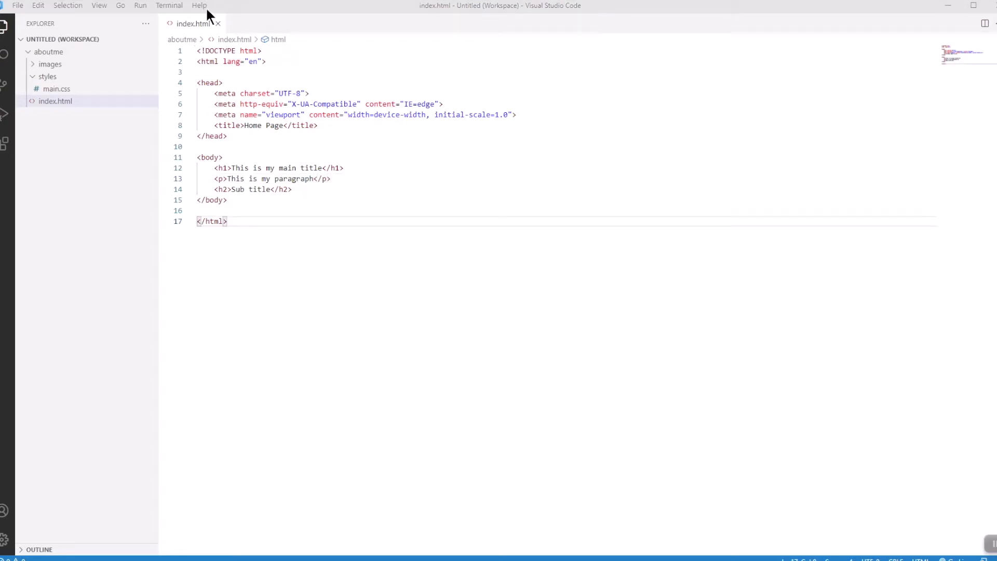
Collapse aboutme, close index.html and start opening a different folder.
click(46, 52)
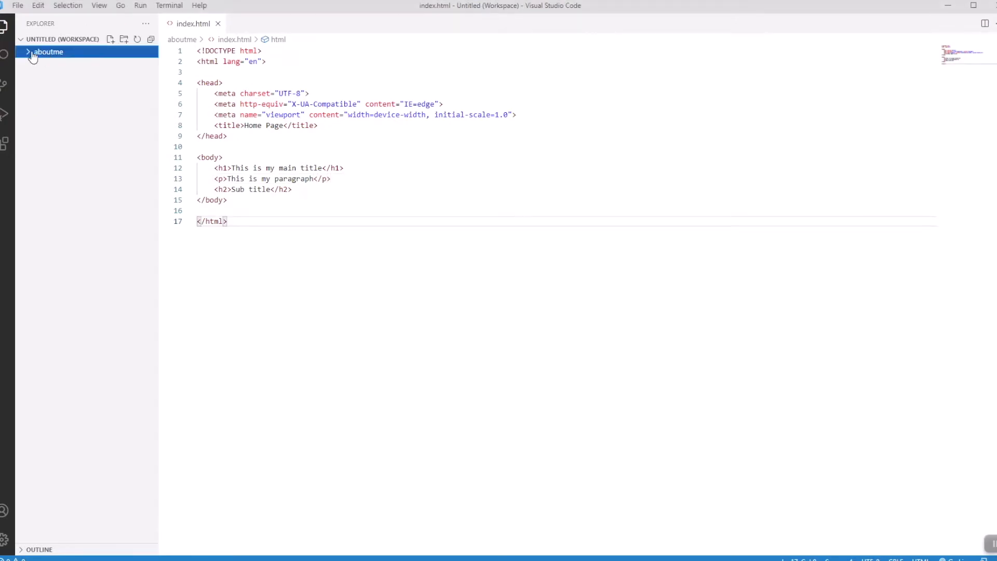
click(216, 24)
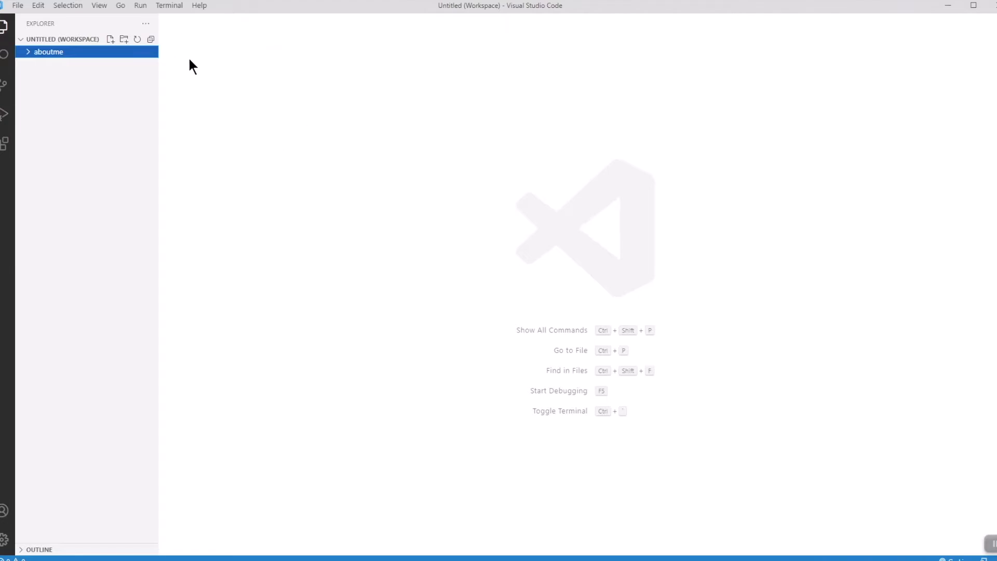
click(18, 5)
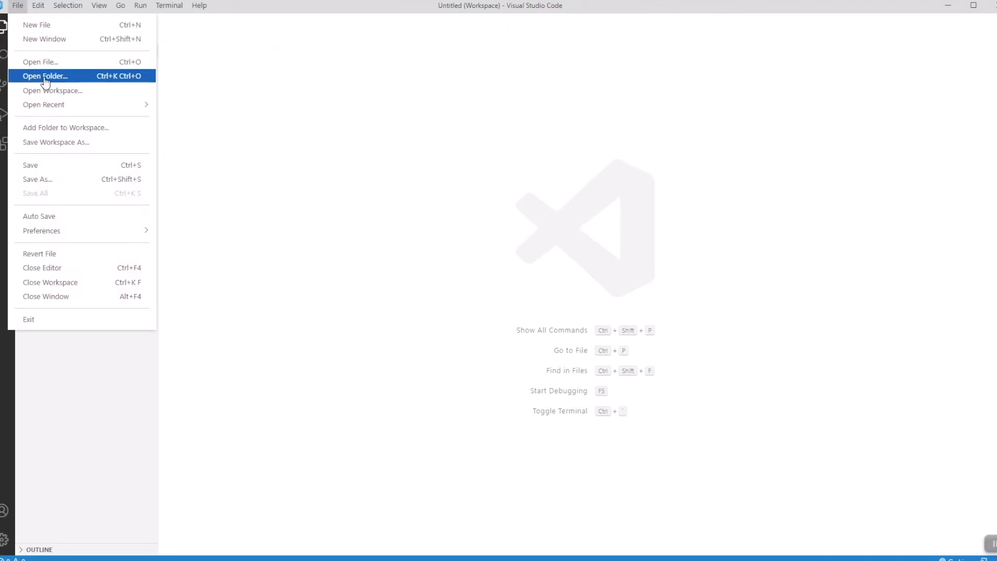
click(46, 76)
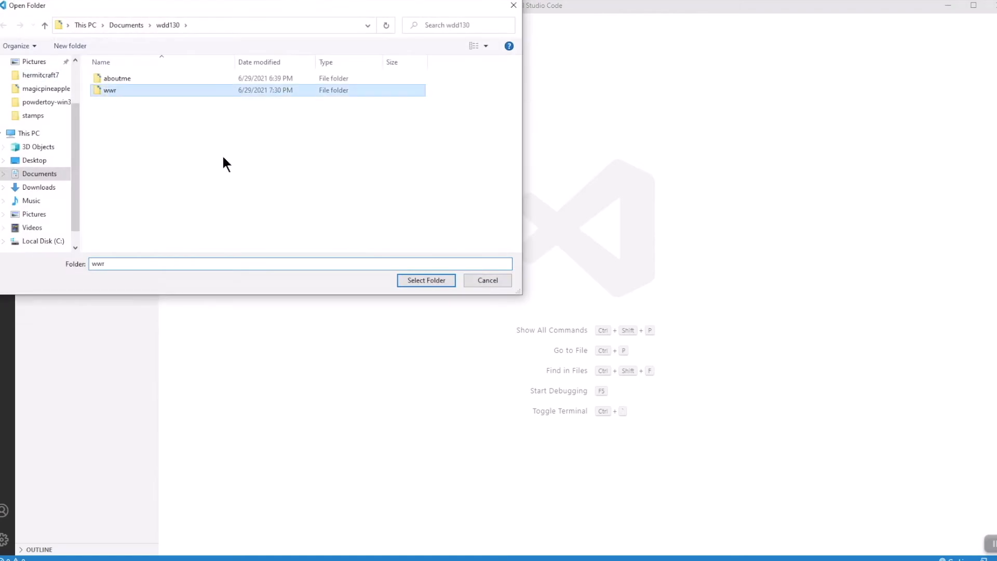
mouse_move(318, 218)
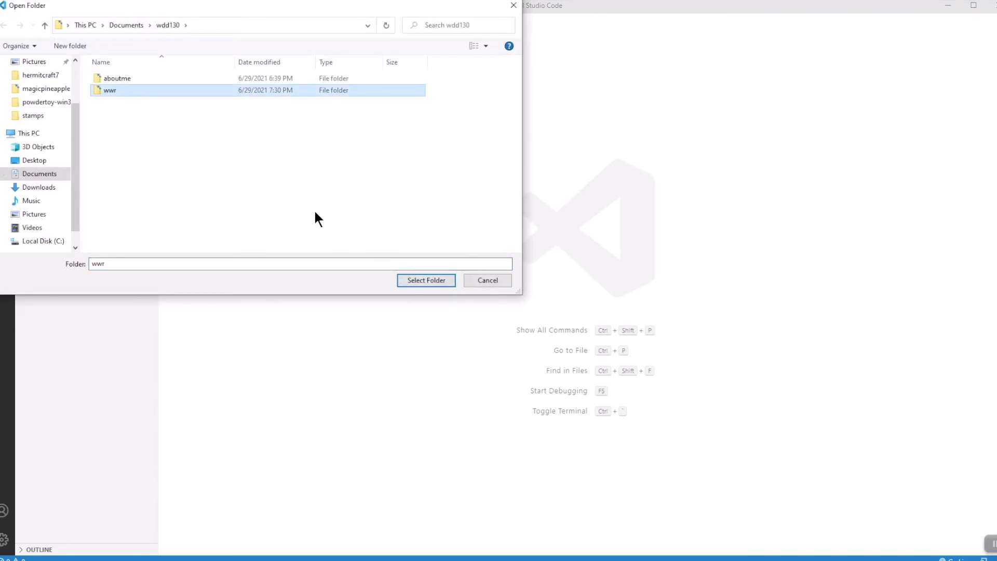
Open the wwr folder without saving the workspace, trust it and expand its files.
click(425, 281)
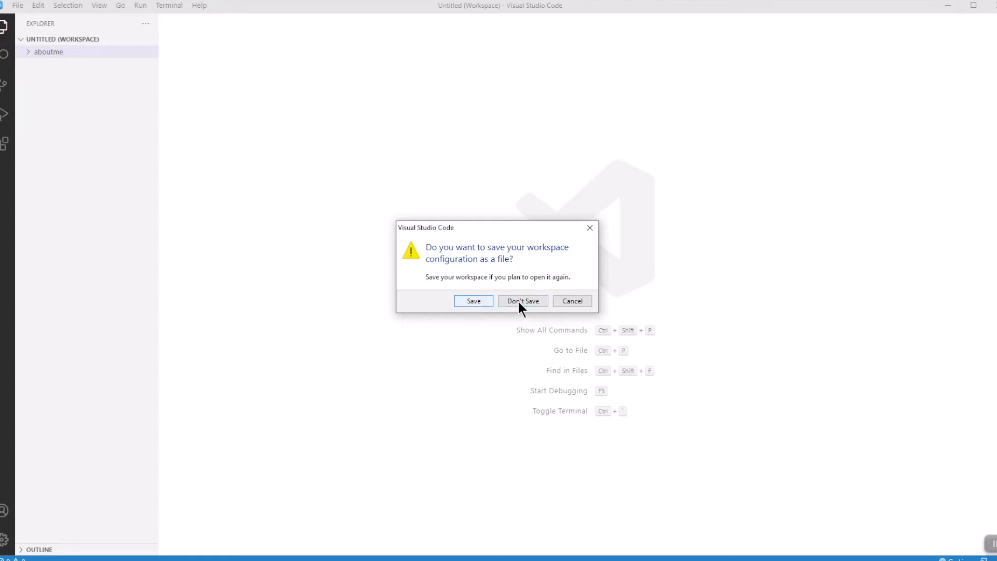
click(522, 301)
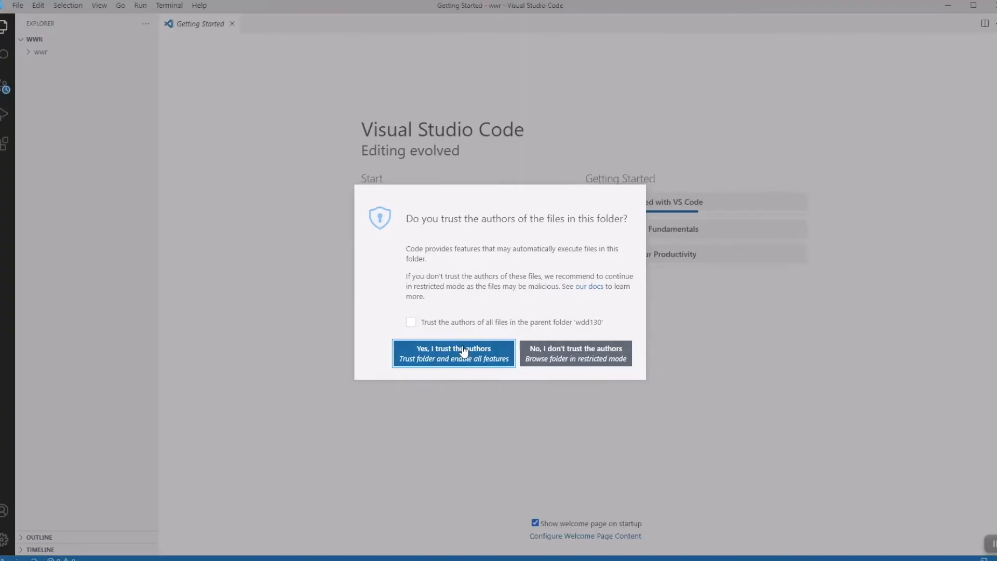
click(453, 353)
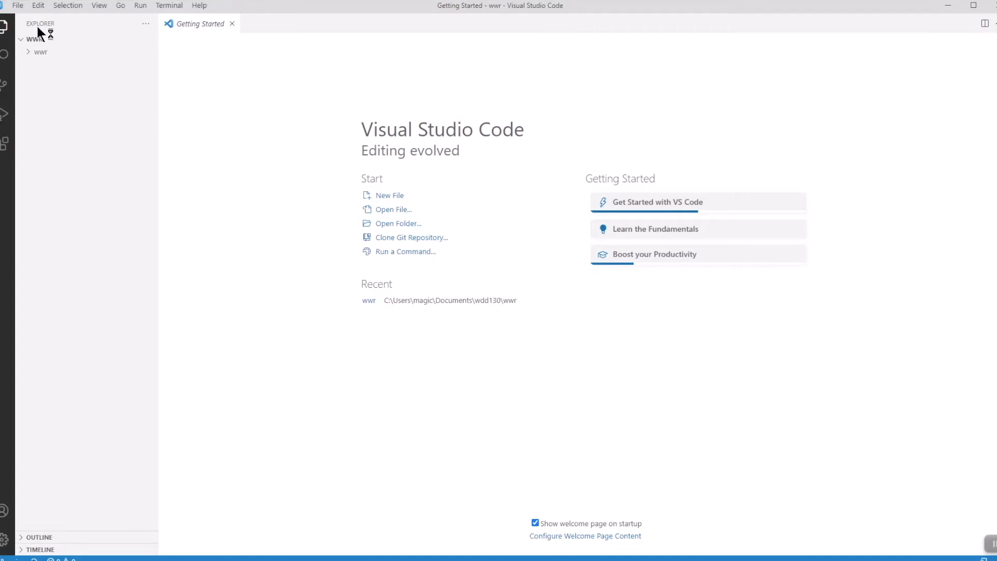
click(38, 52)
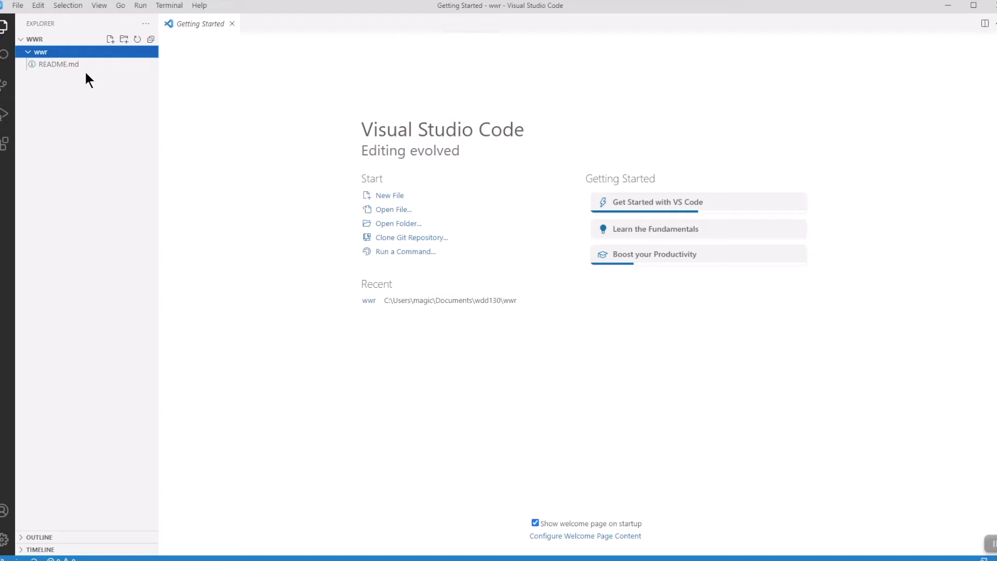
mouse_move(123, 79)
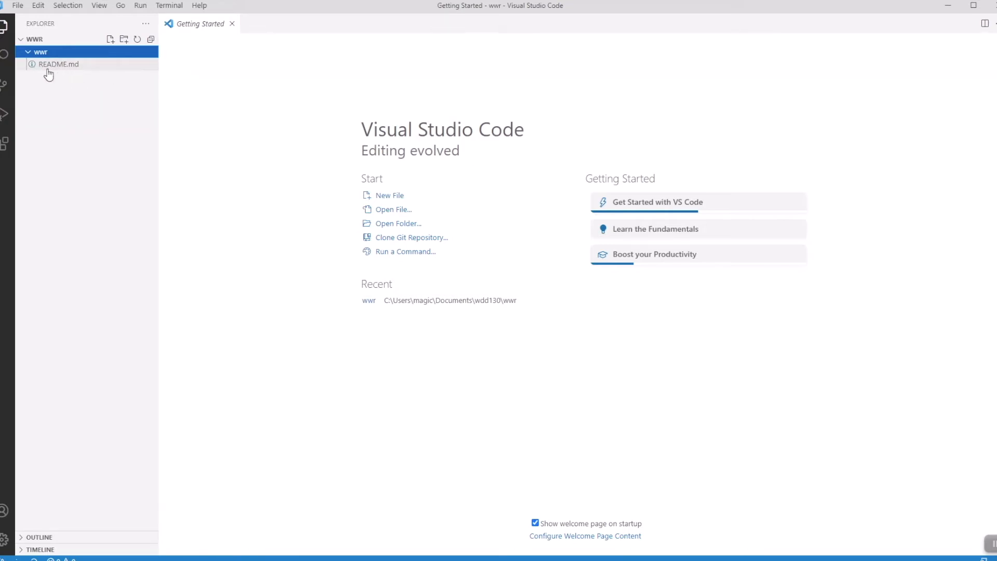
mouse_move(48, 71)
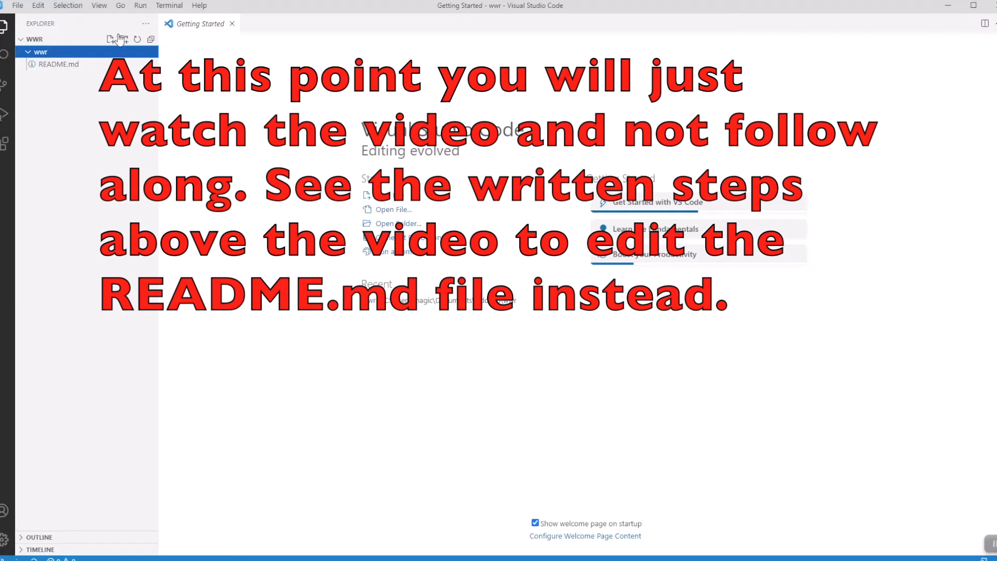
Create index.html in wwr and expand the ! Emmet abbreviation into HTML boilerplate.
click(110, 40)
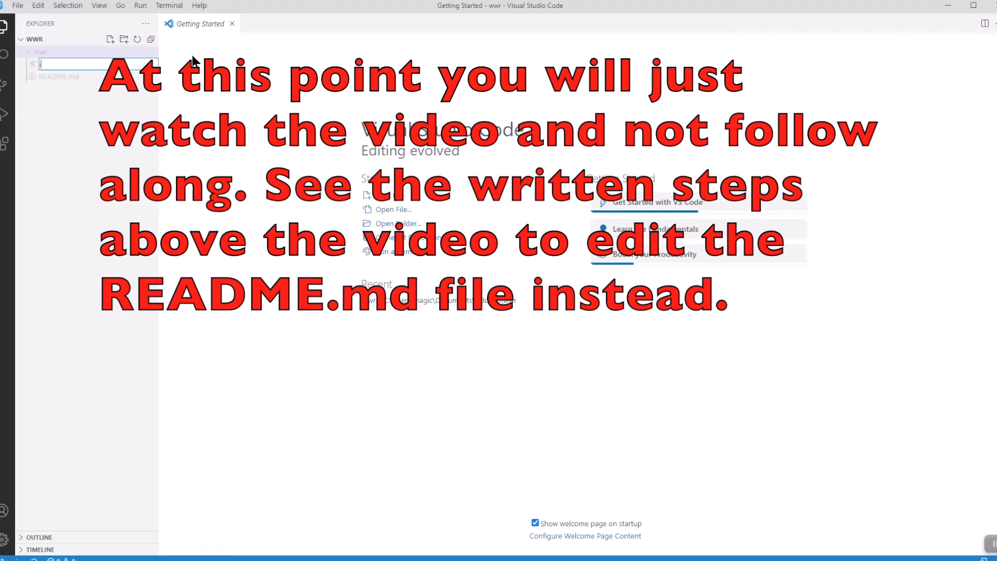
text(index.html)
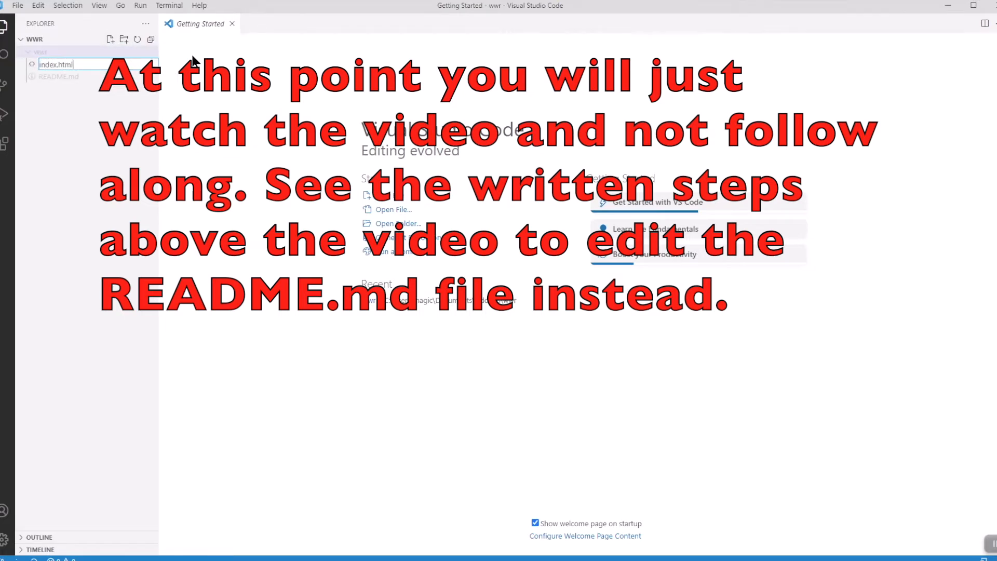
key(Enter)
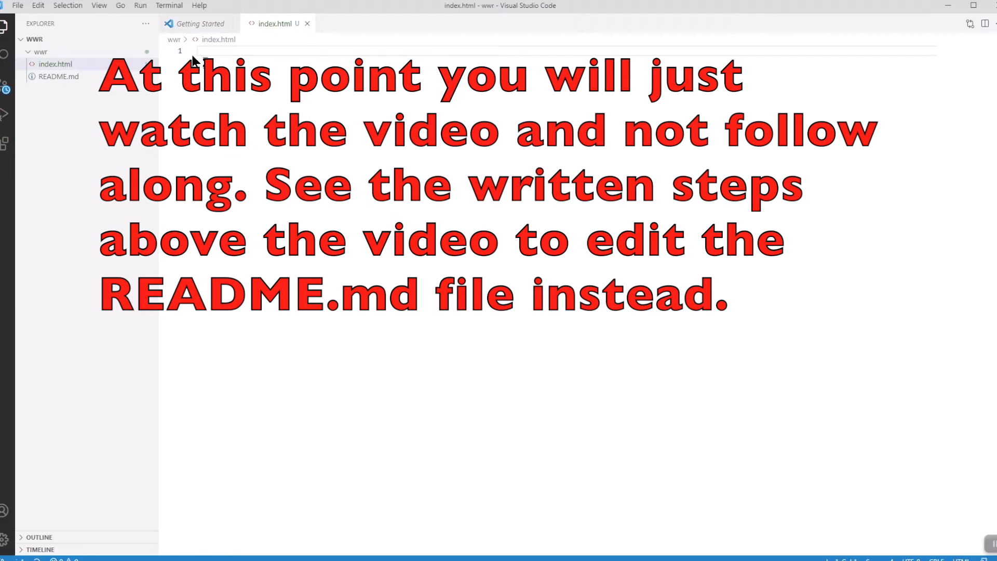
text(!)
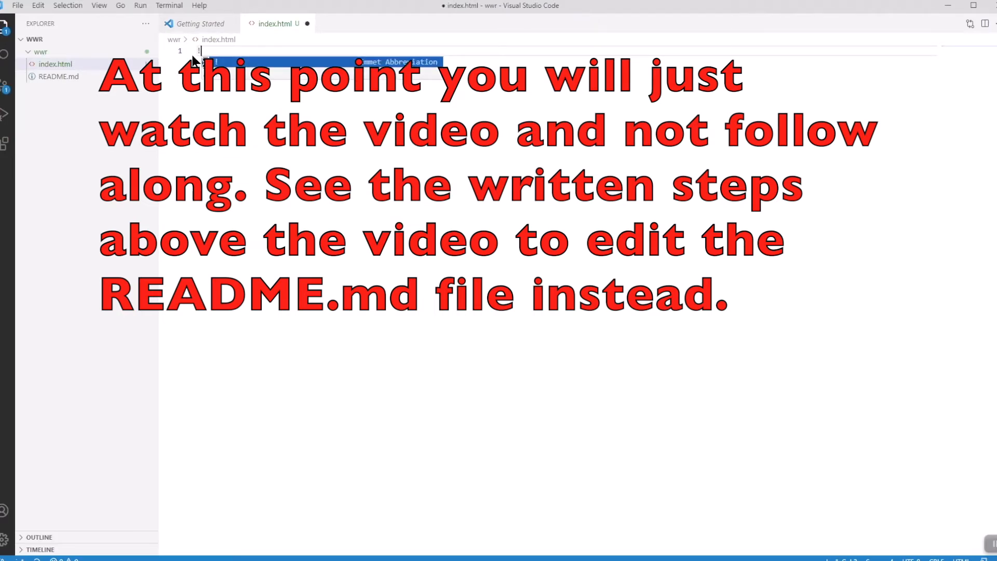
key(Tab)
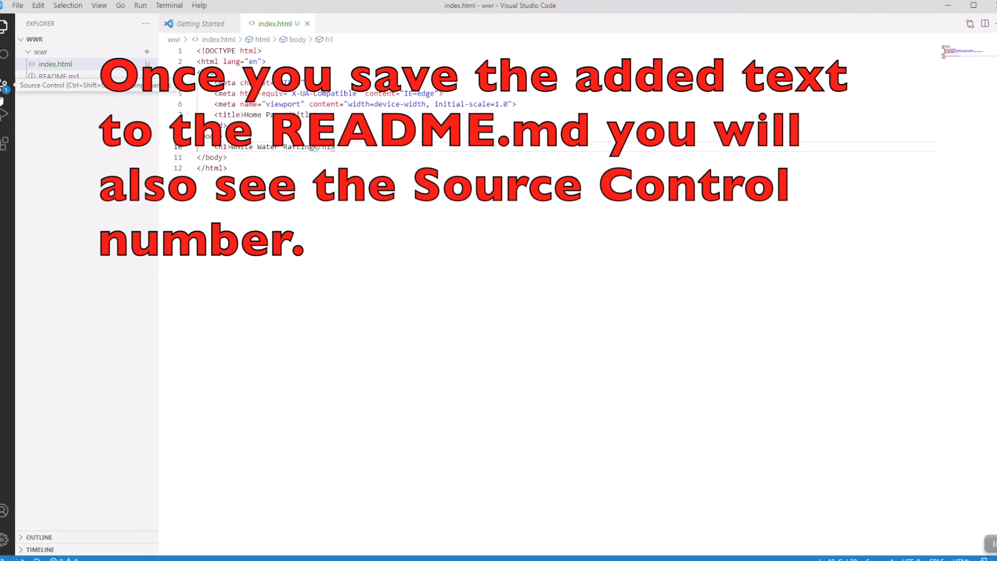
In Source Control, begin entering the commit message 'Initial Commit' for index.html.
click(4, 85)
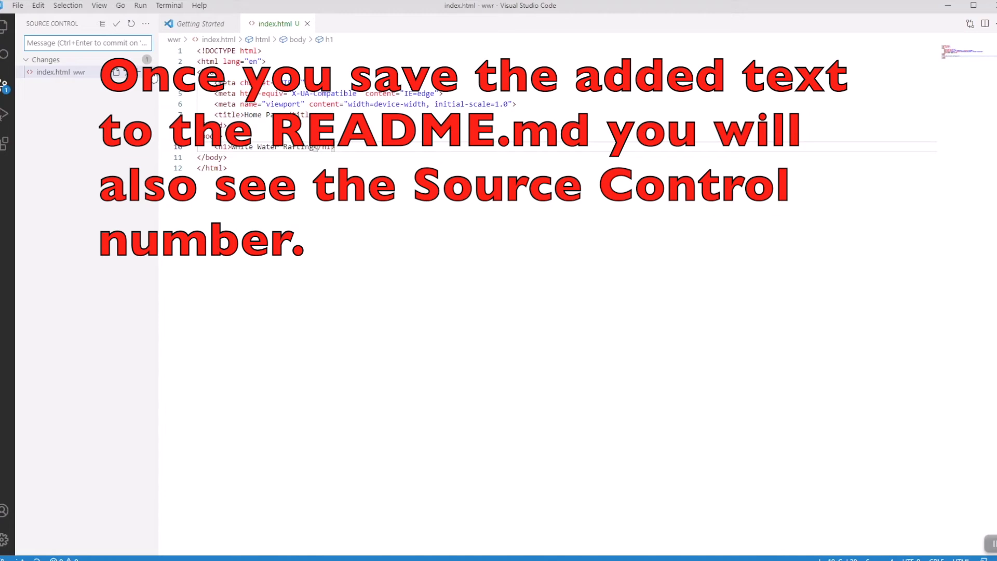
mouse_move(152, 86)
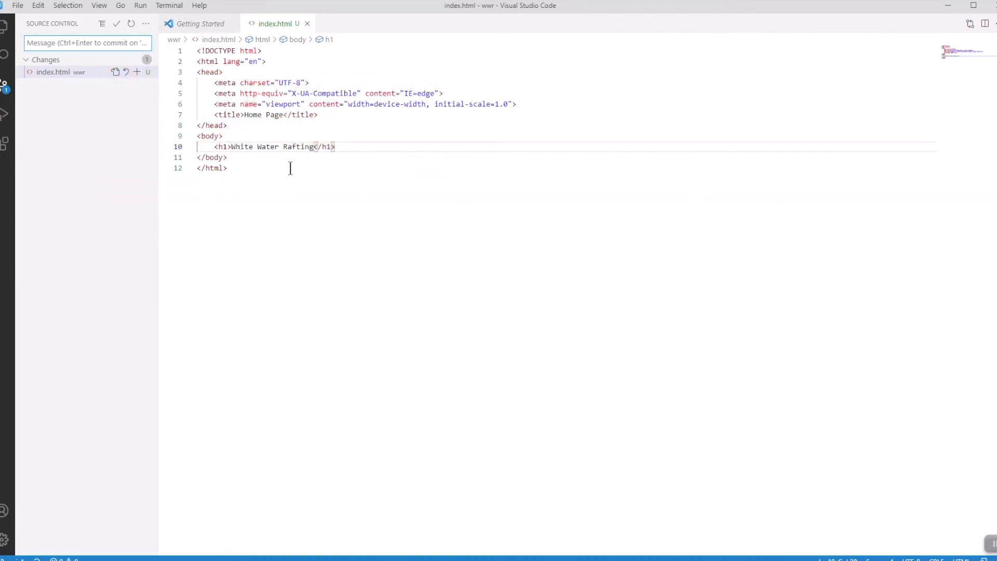
mouse_move(340, 205)
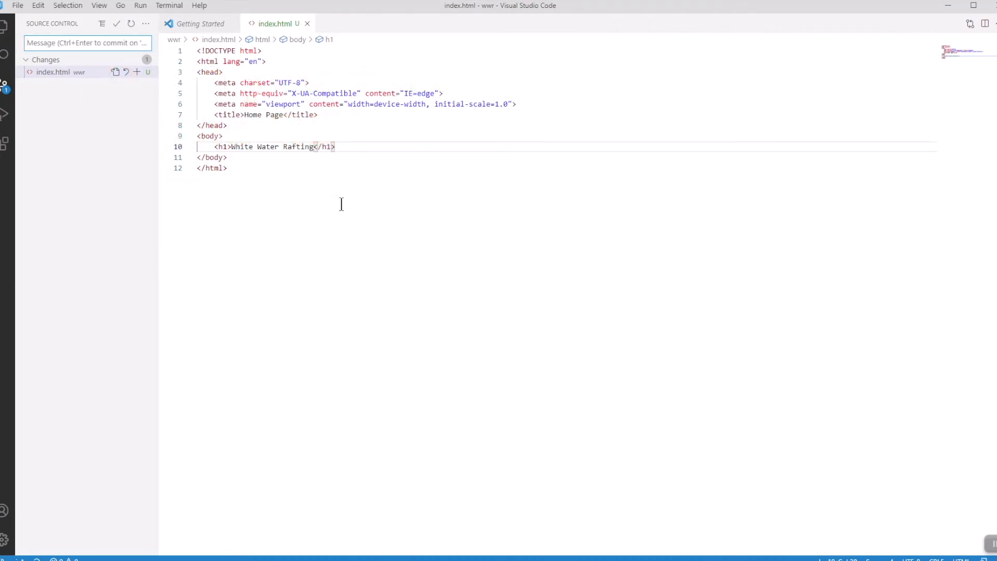
mouse_move(193, 164)
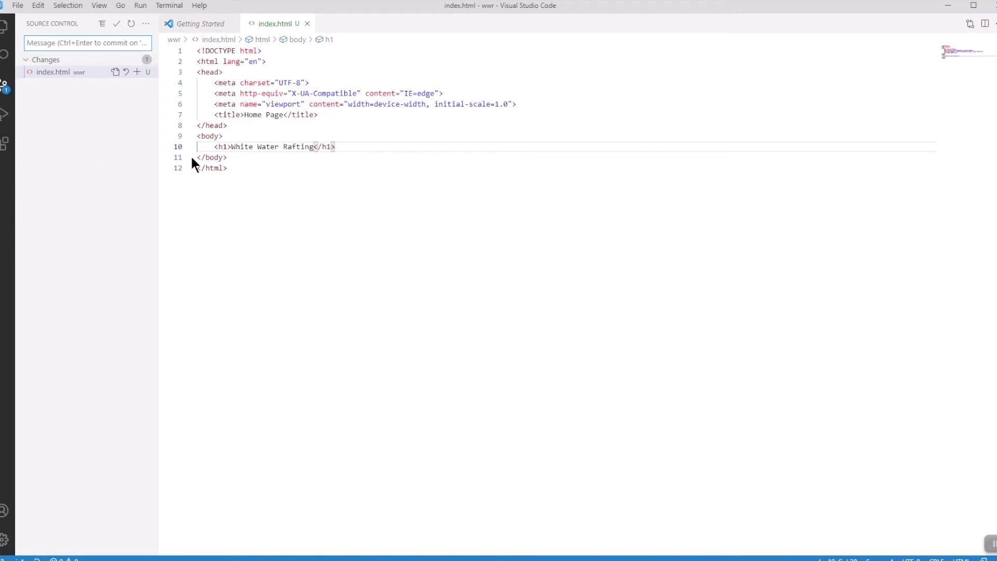
mouse_move(353, 243)
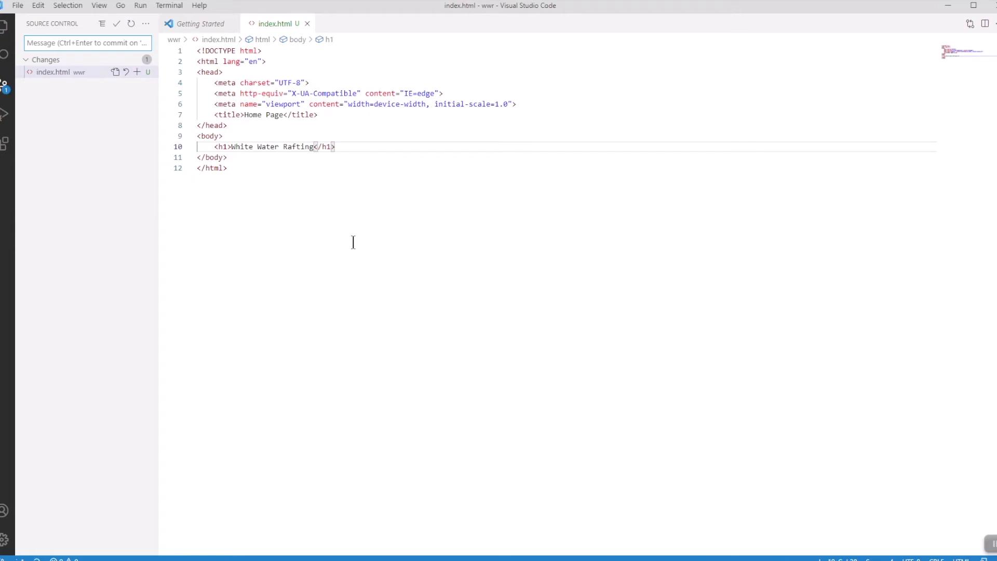
mouse_move(357, 239)
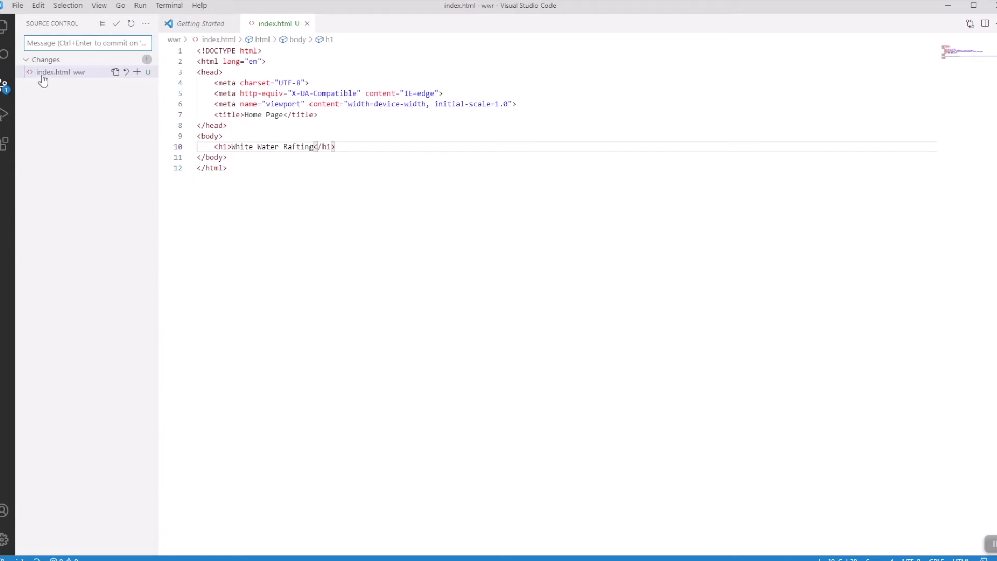
click(85, 43)
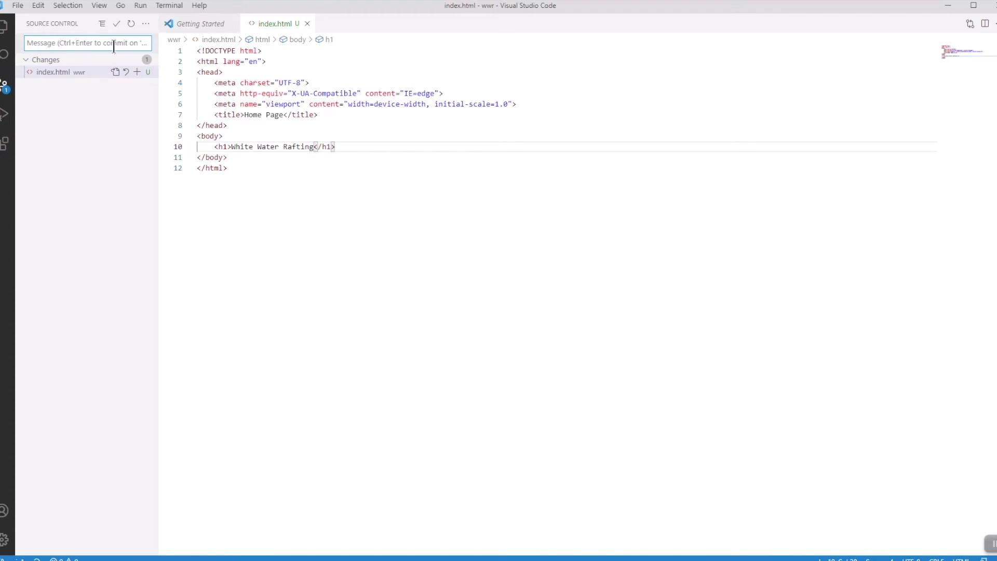
mouse_move(108, 52)
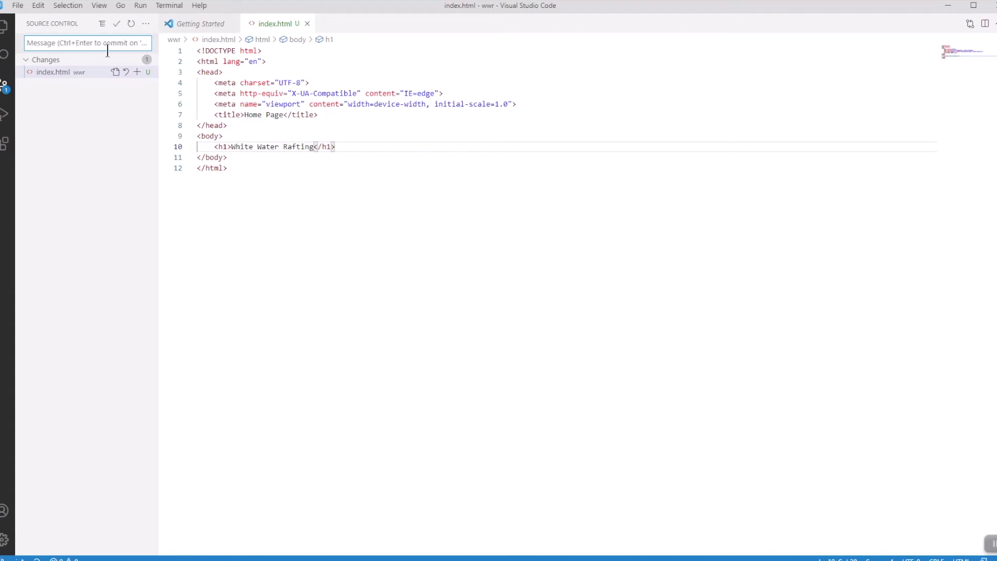
text(Initial Commit)
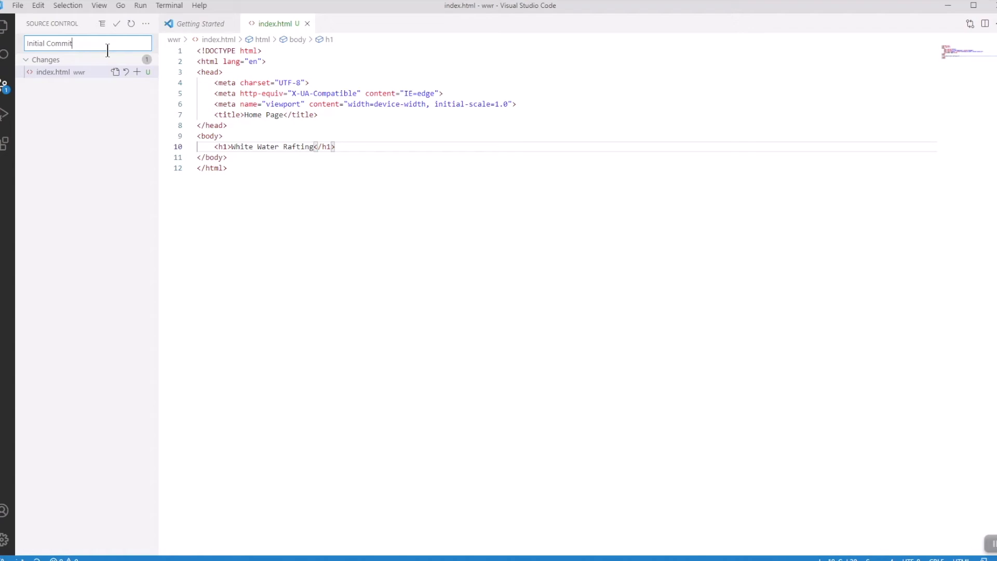
mouse_move(97, 48)
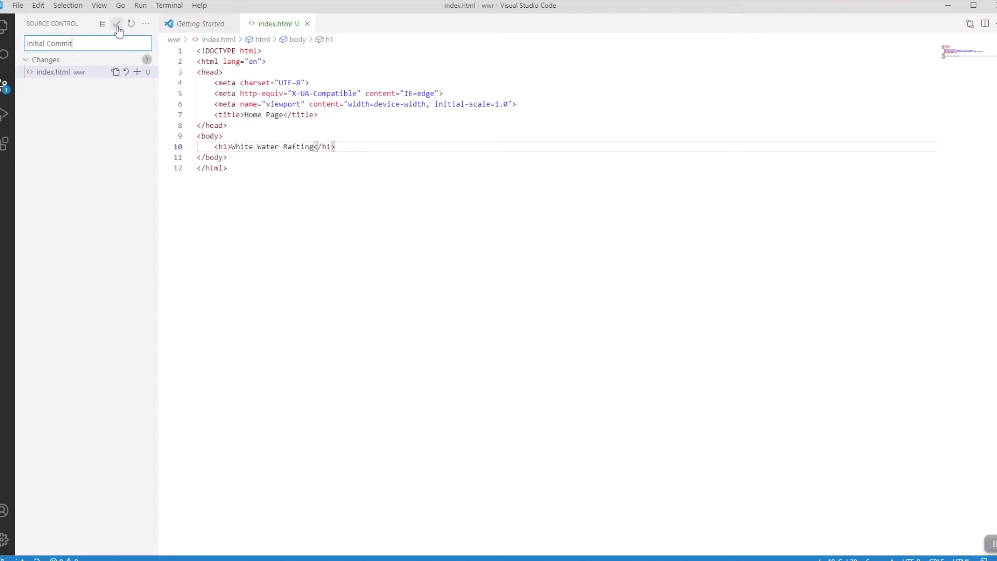
mouse_move(117, 23)
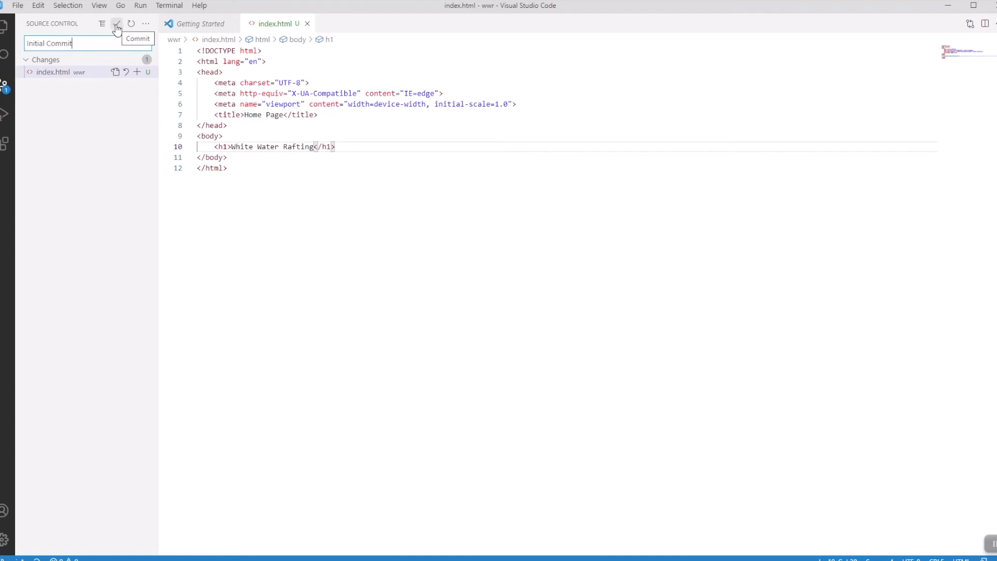
Commit the change, choosing Always to stage all changes automatically.
click(116, 22)
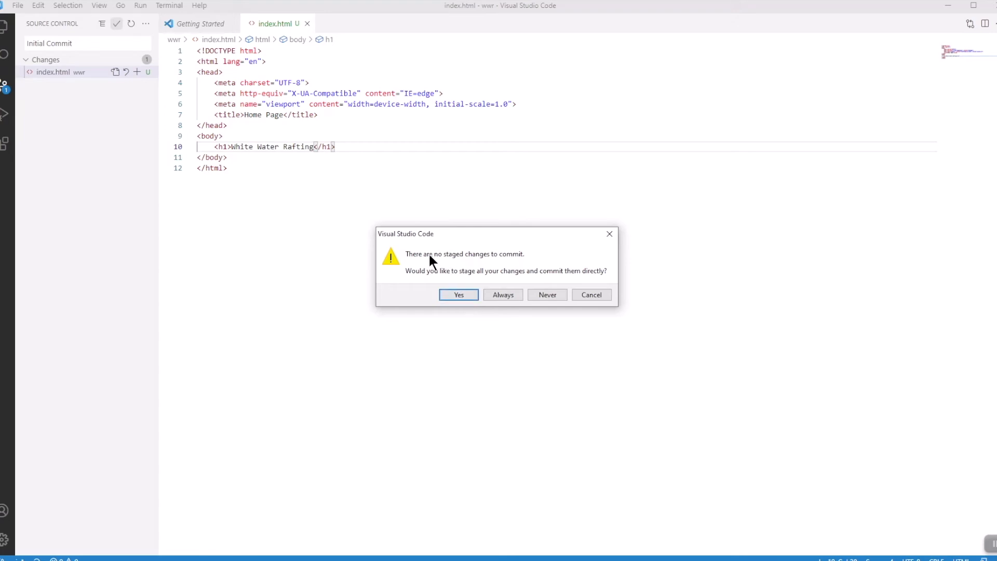
mouse_move(536, 259)
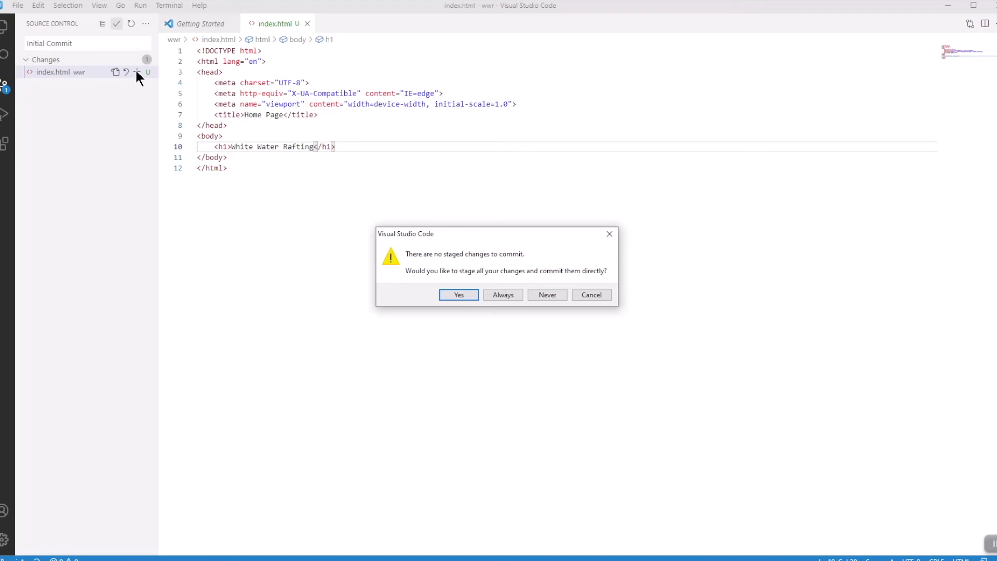
mouse_move(506, 280)
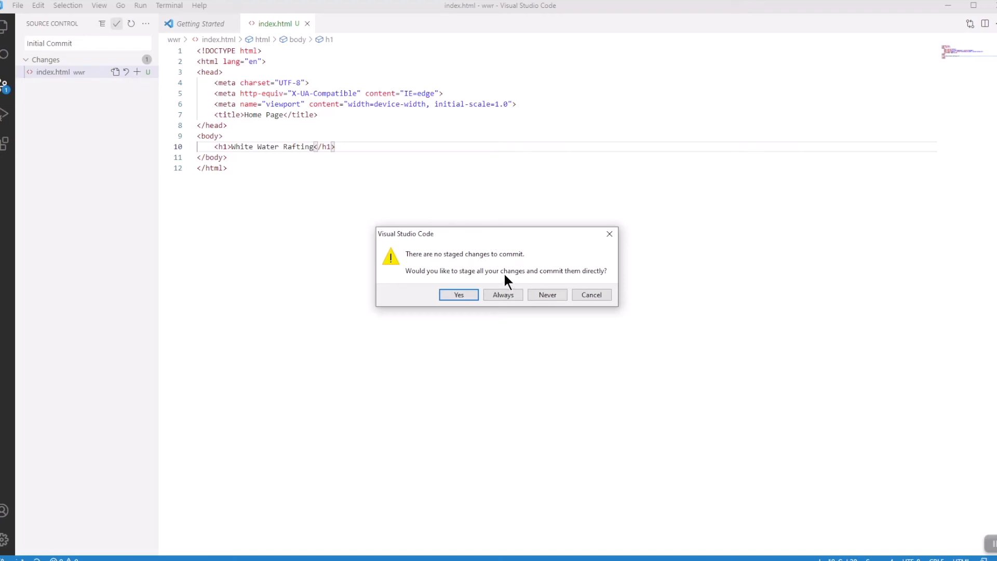
mouse_move(406, 280)
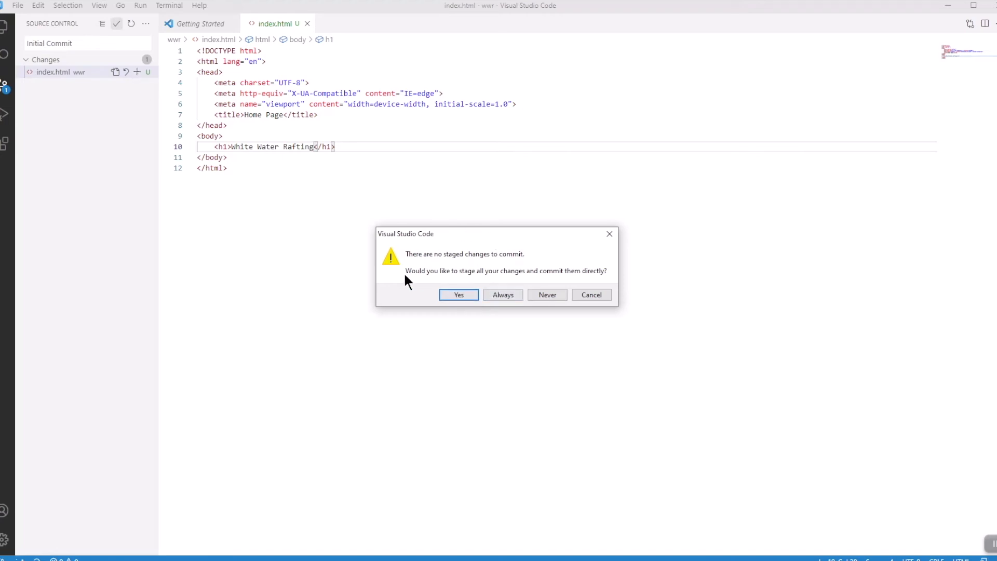
mouse_move(478, 281)
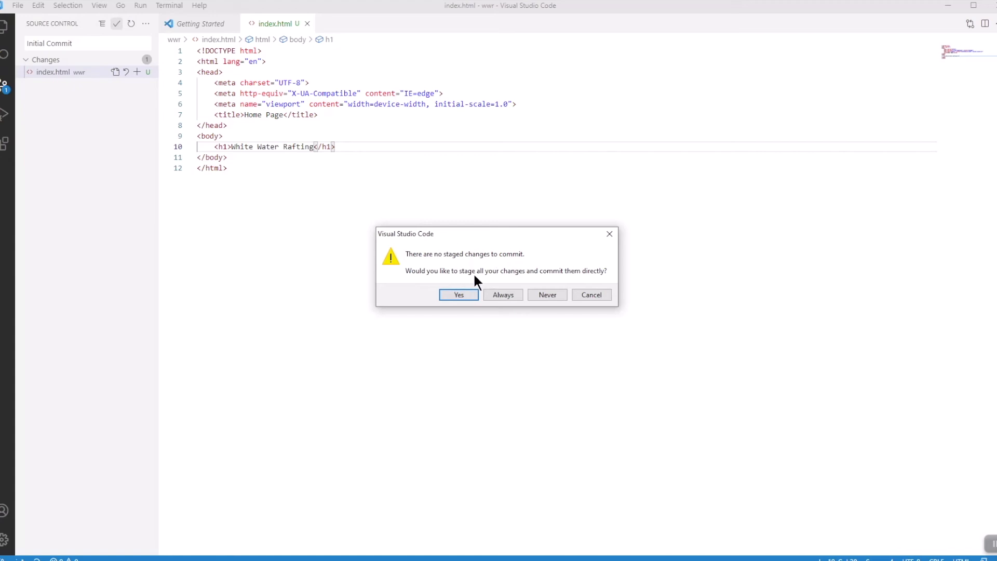
mouse_move(137, 78)
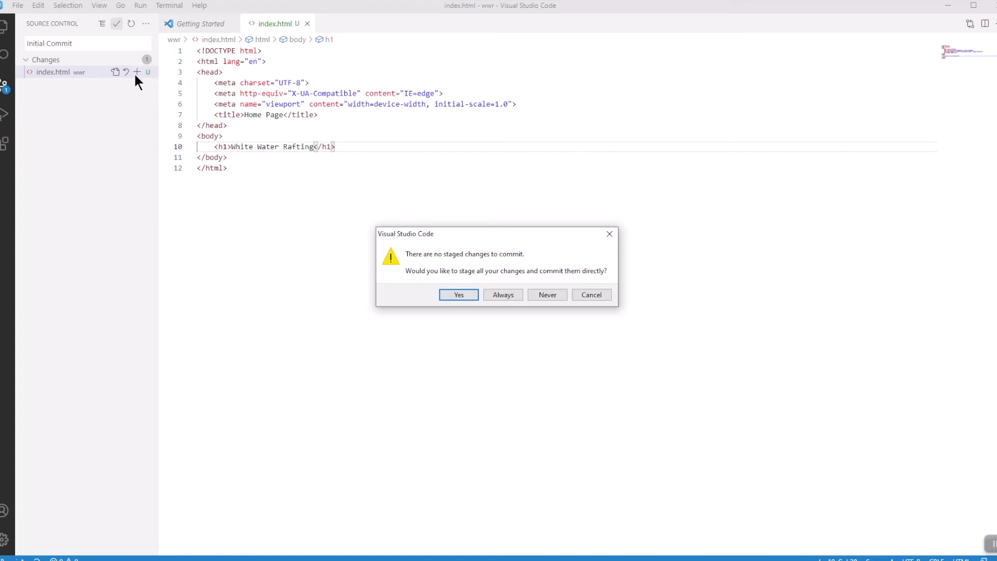
mouse_move(116, 24)
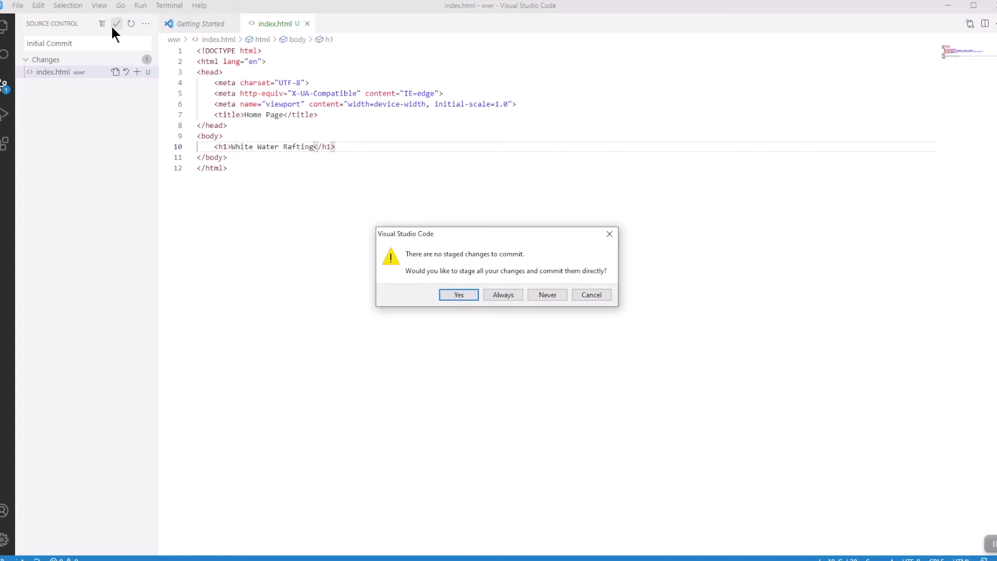
mouse_move(421, 278)
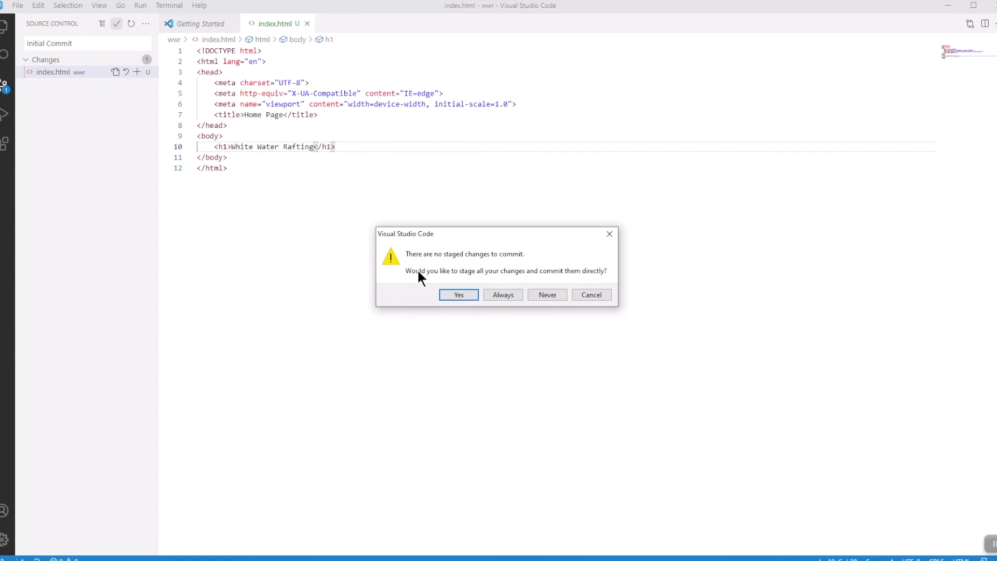
mouse_move(474, 295)
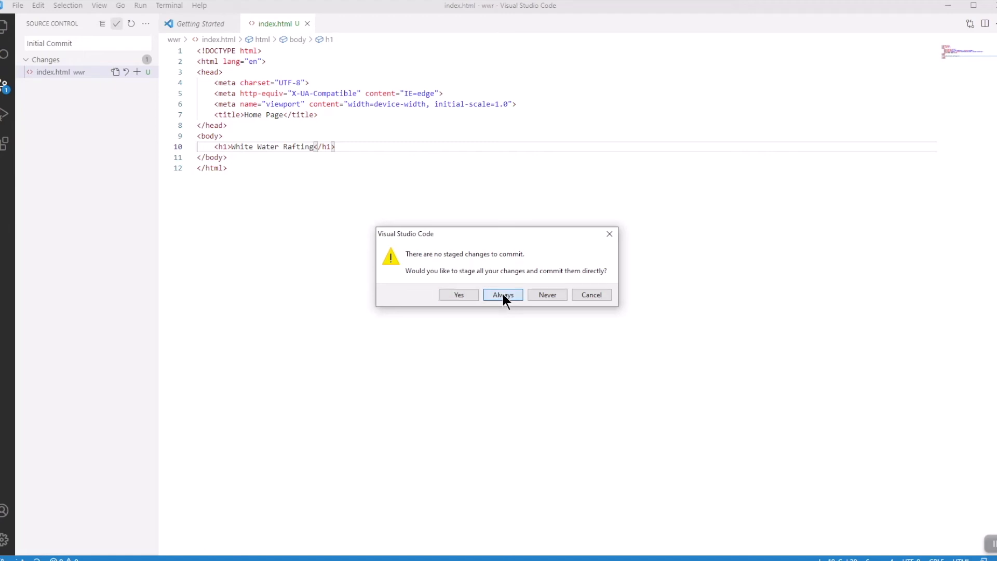
click(503, 295)
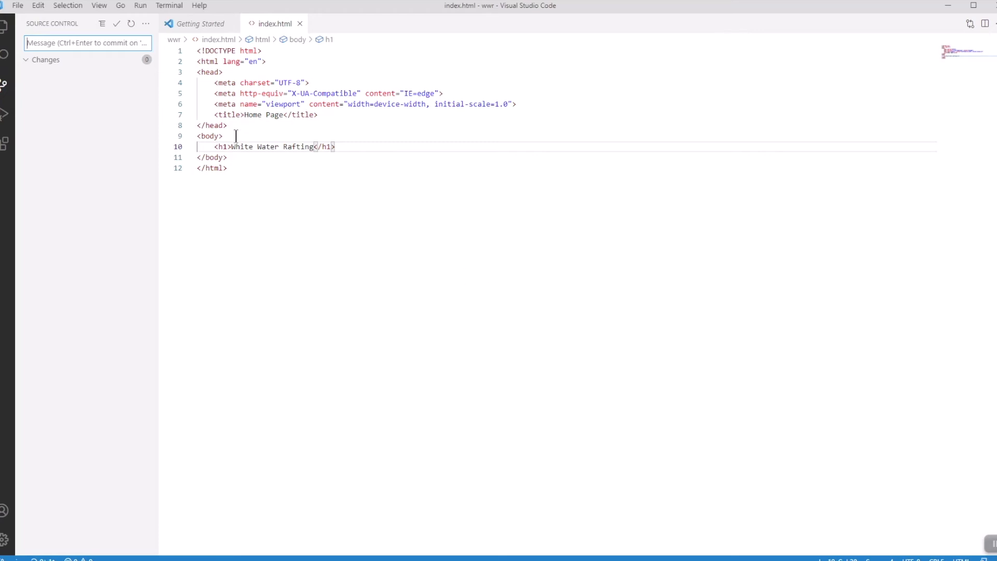
mouse_move(4, 82)
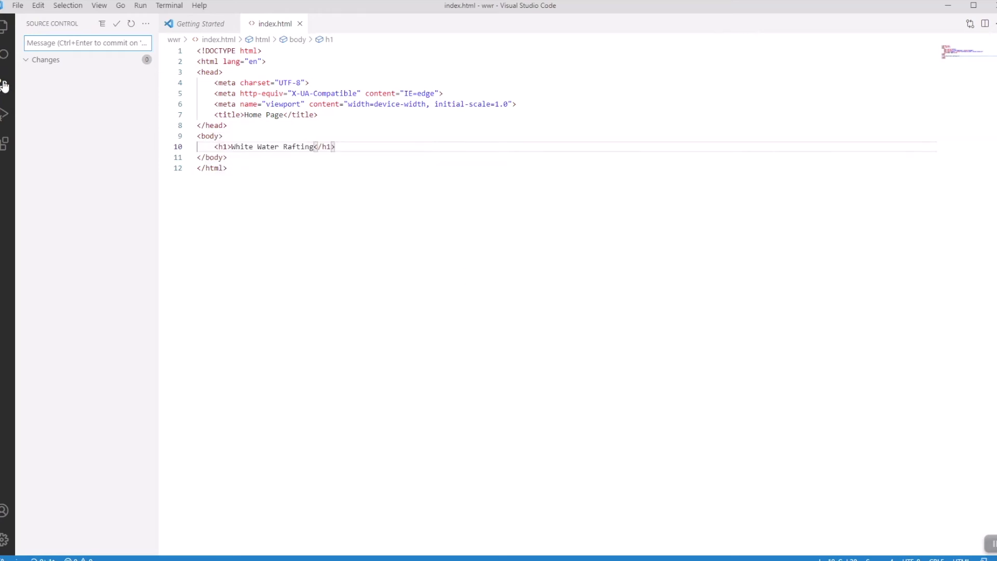
mouse_move(8, 88)
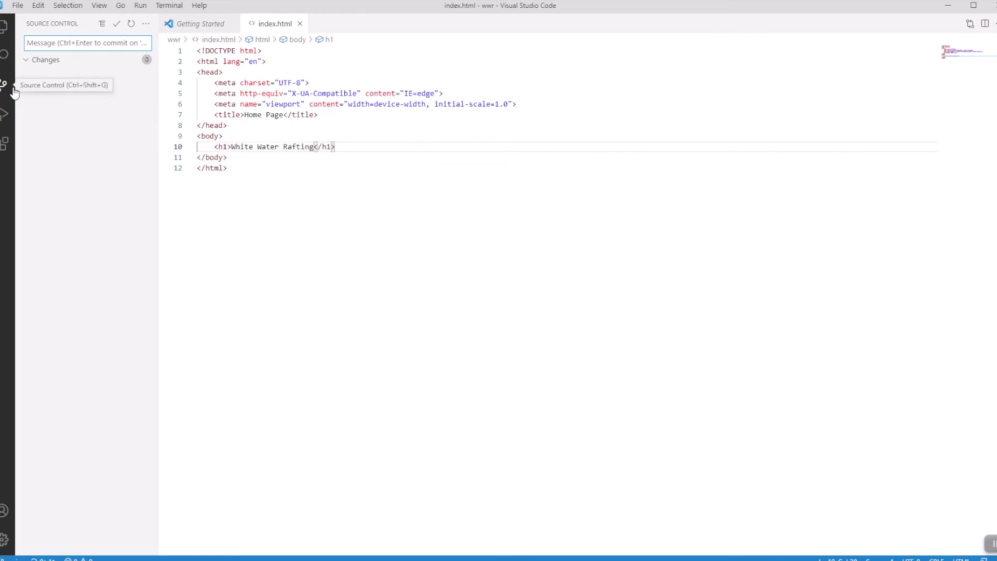
mouse_move(112, 123)
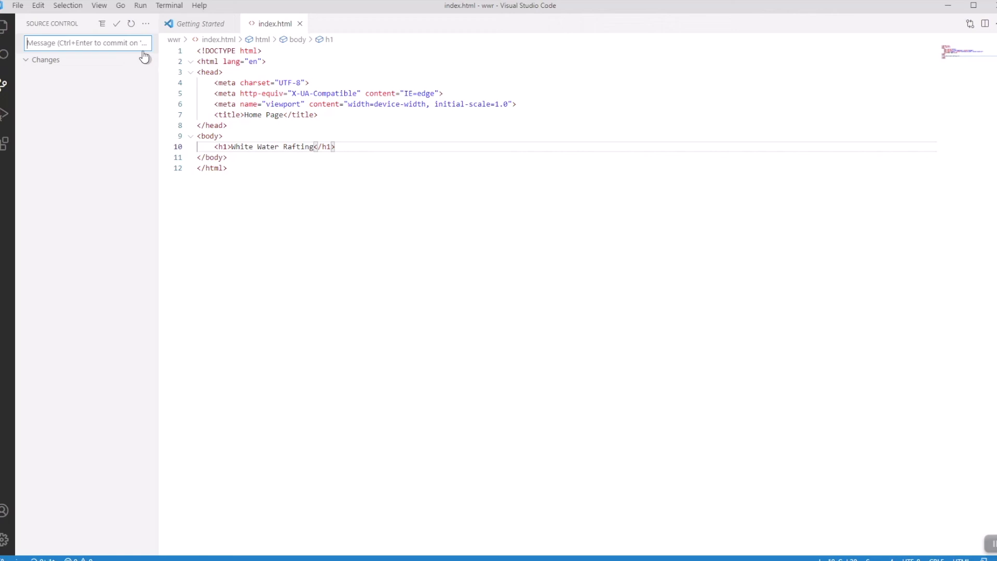
Show the Source Control more-actions menu with the Pull, Push submenu.
click(145, 23)
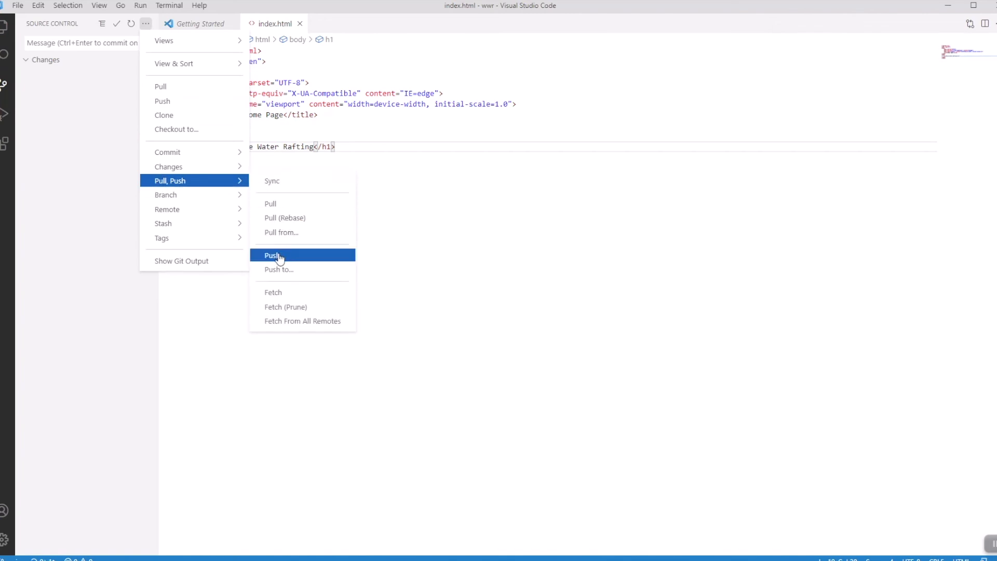
Push the Initial Commit to the remote wwr repository.
click(272, 256)
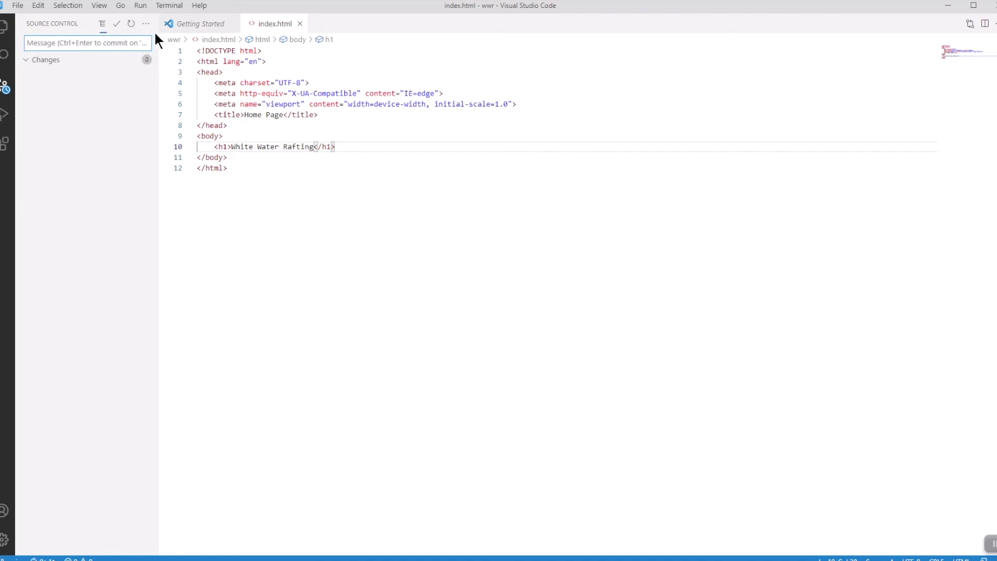
mouse_move(120, 131)
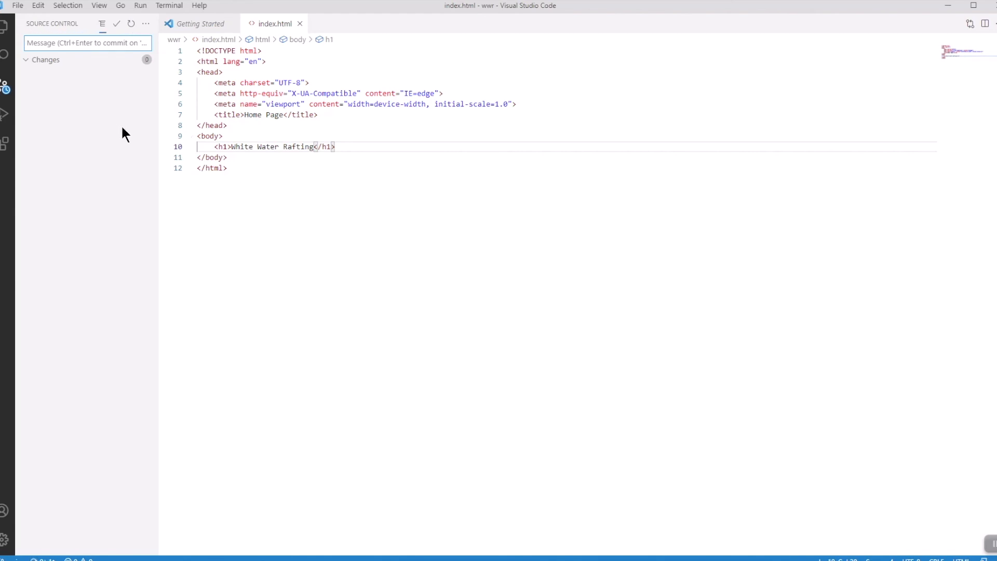
mouse_move(30, 556)
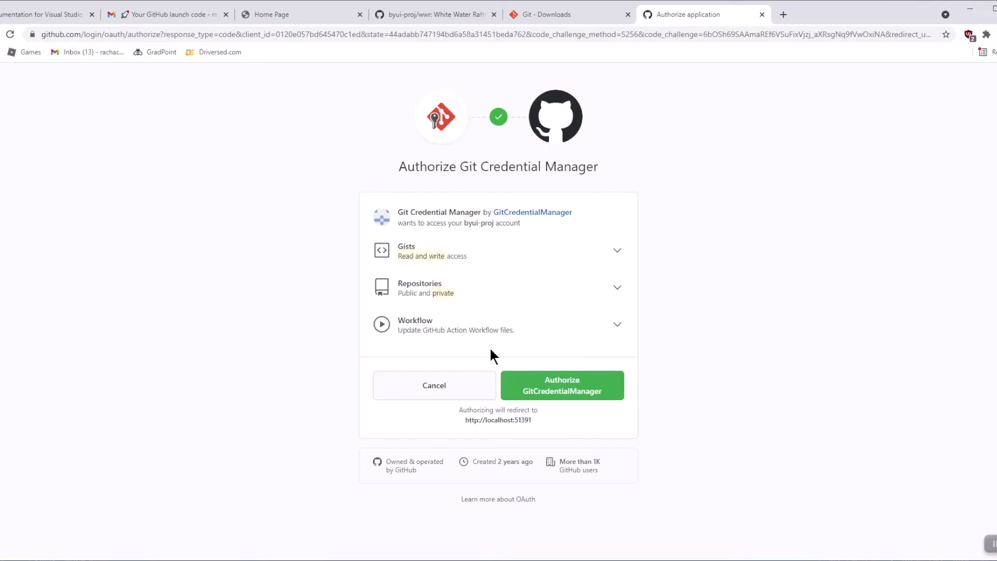
mouse_move(566, 347)
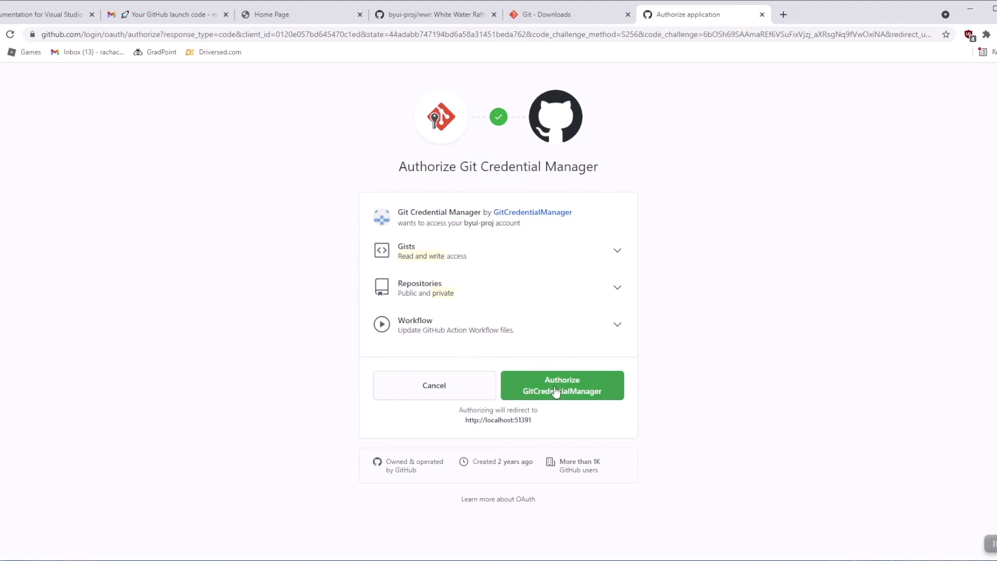
Authorize Git Credential Manager on GitHub so the push to wwr completes.
click(562, 384)
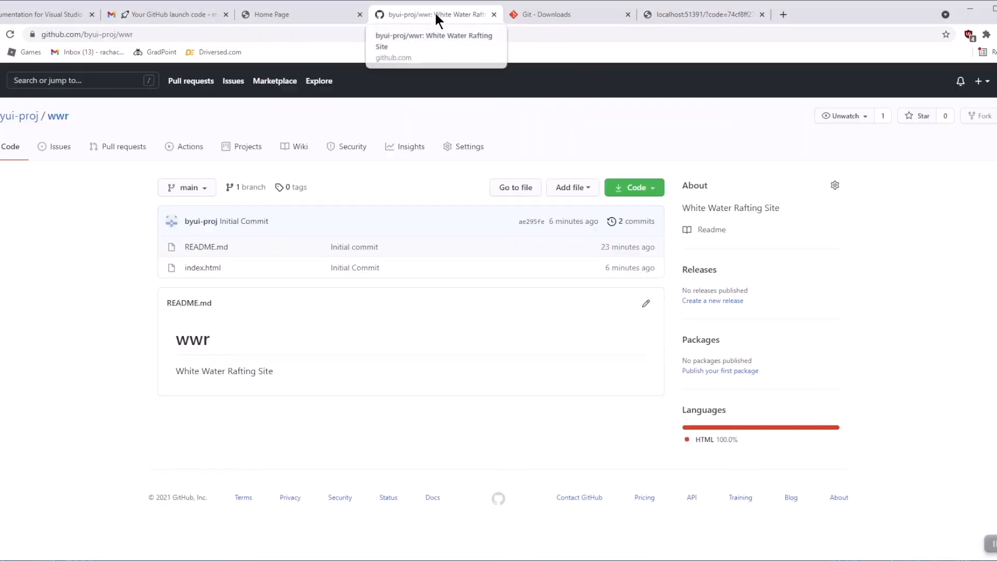
mouse_move(418, 27)
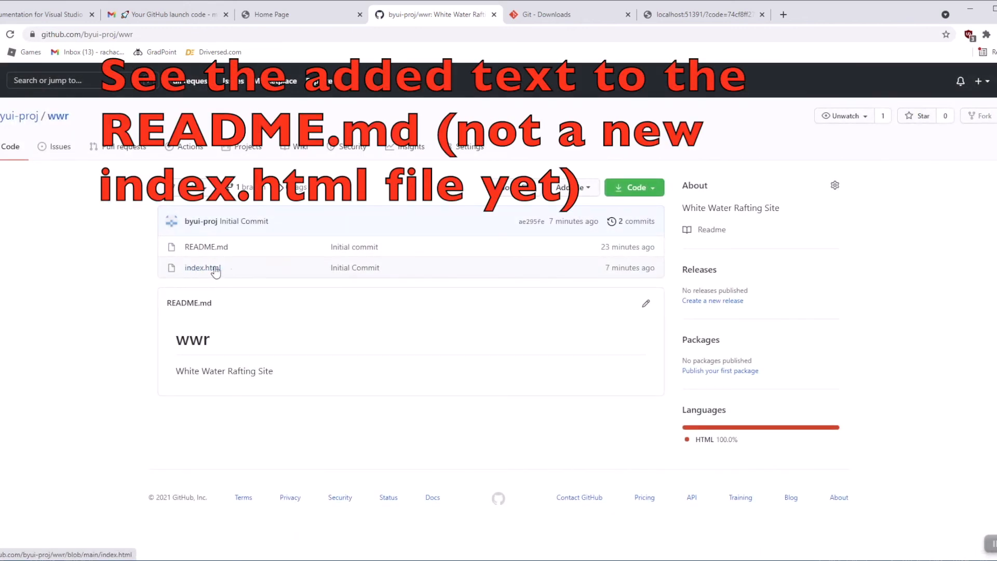
mouse_move(207, 275)
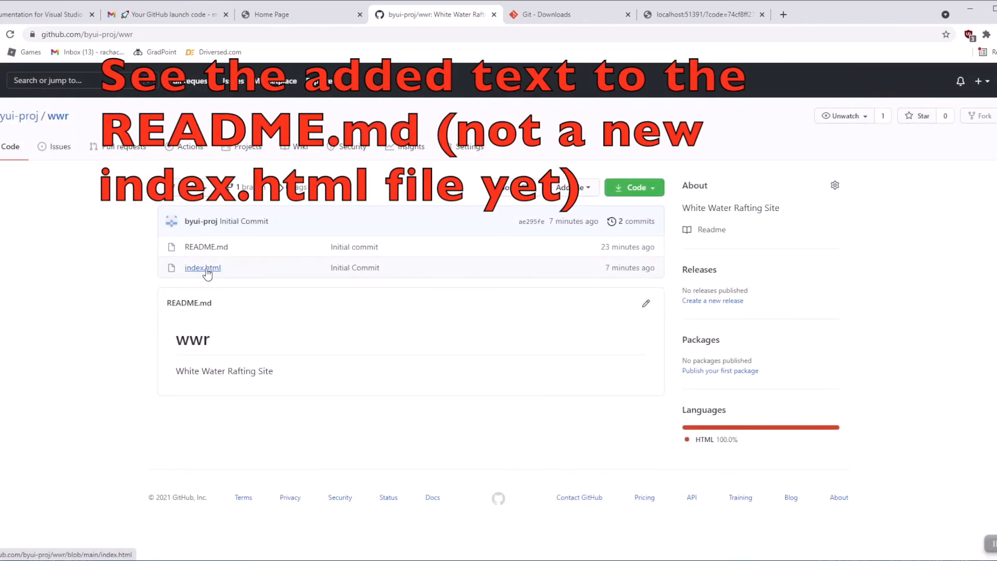
View index.html in the wwr repo to confirm the White Water Rafting heading, then return to the overview.
click(201, 268)
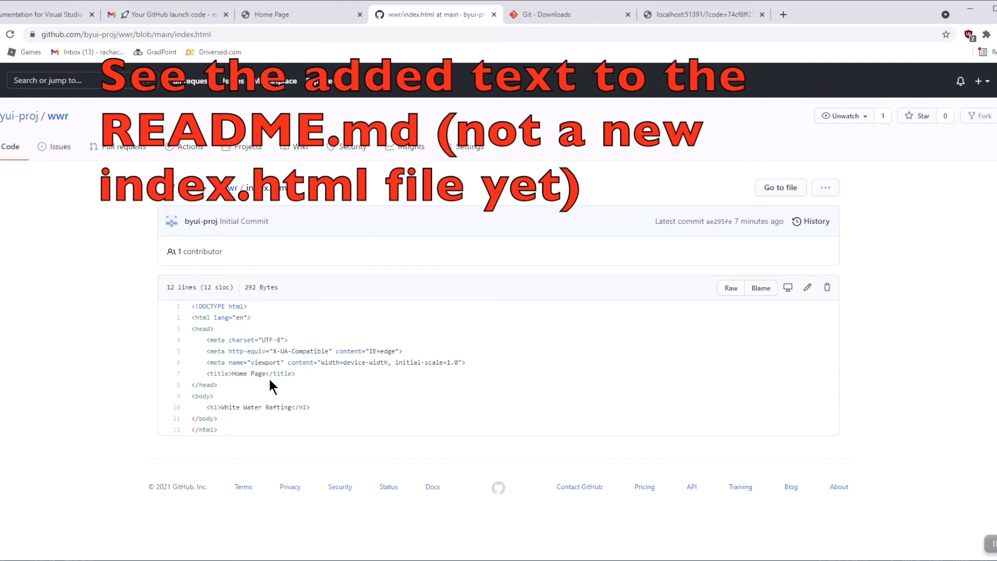
mouse_move(411, 432)
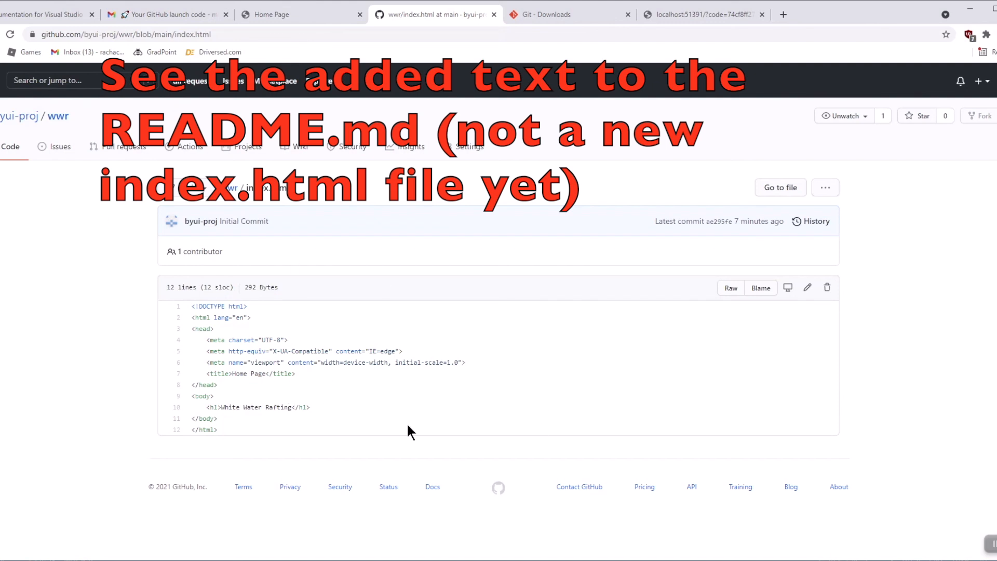
click(57, 116)
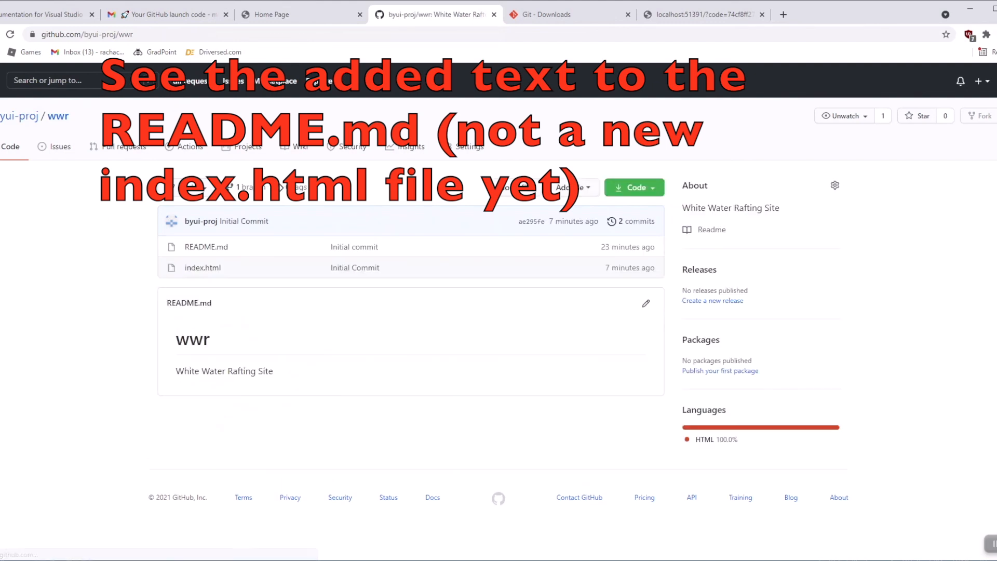